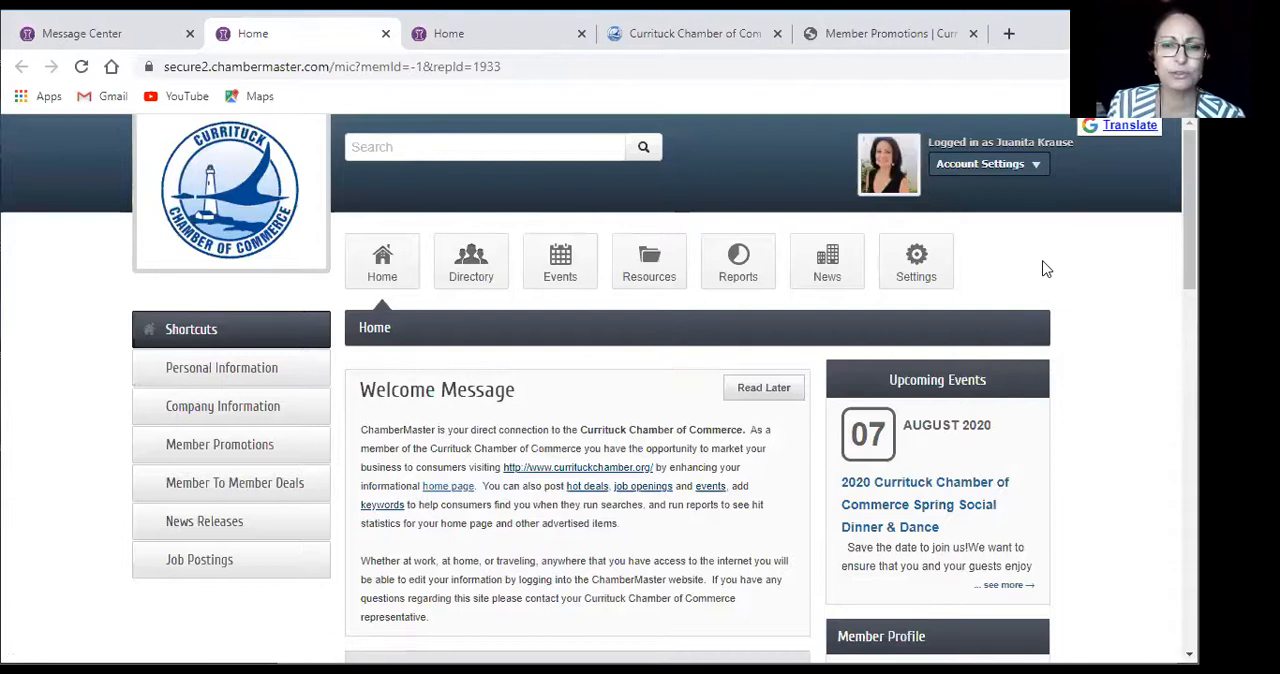
mouse_move(1120, 274)
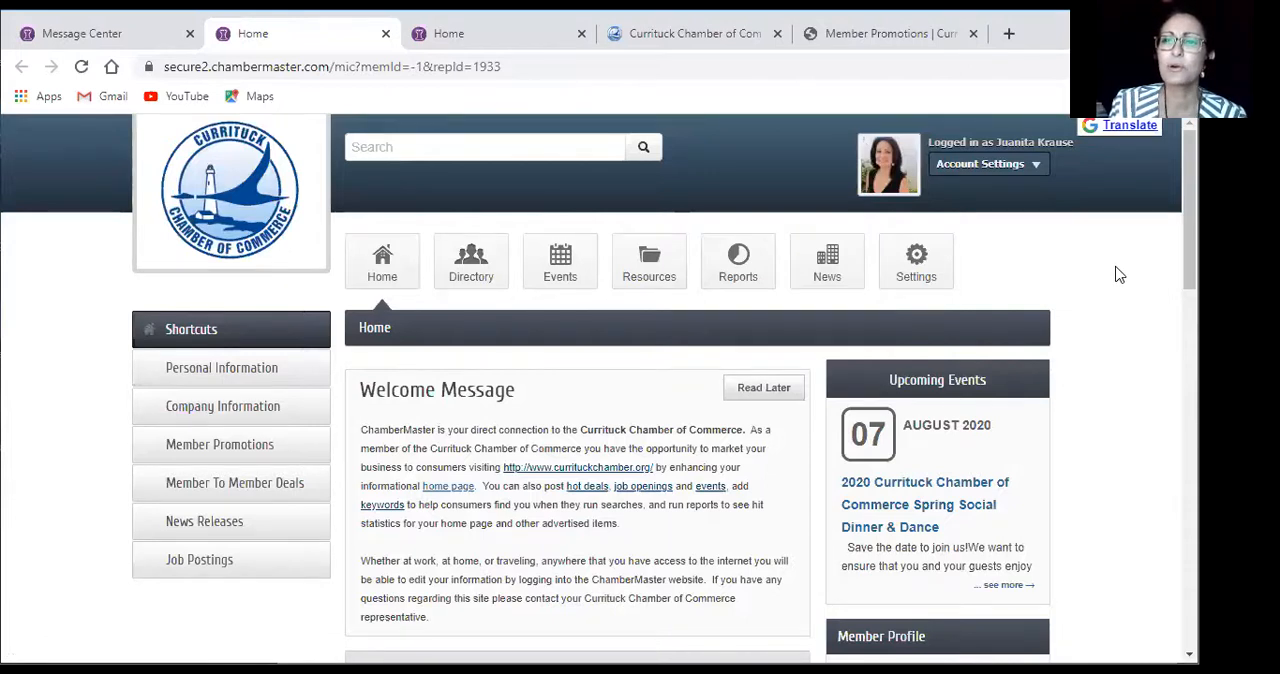
mouse_move(468, 448)
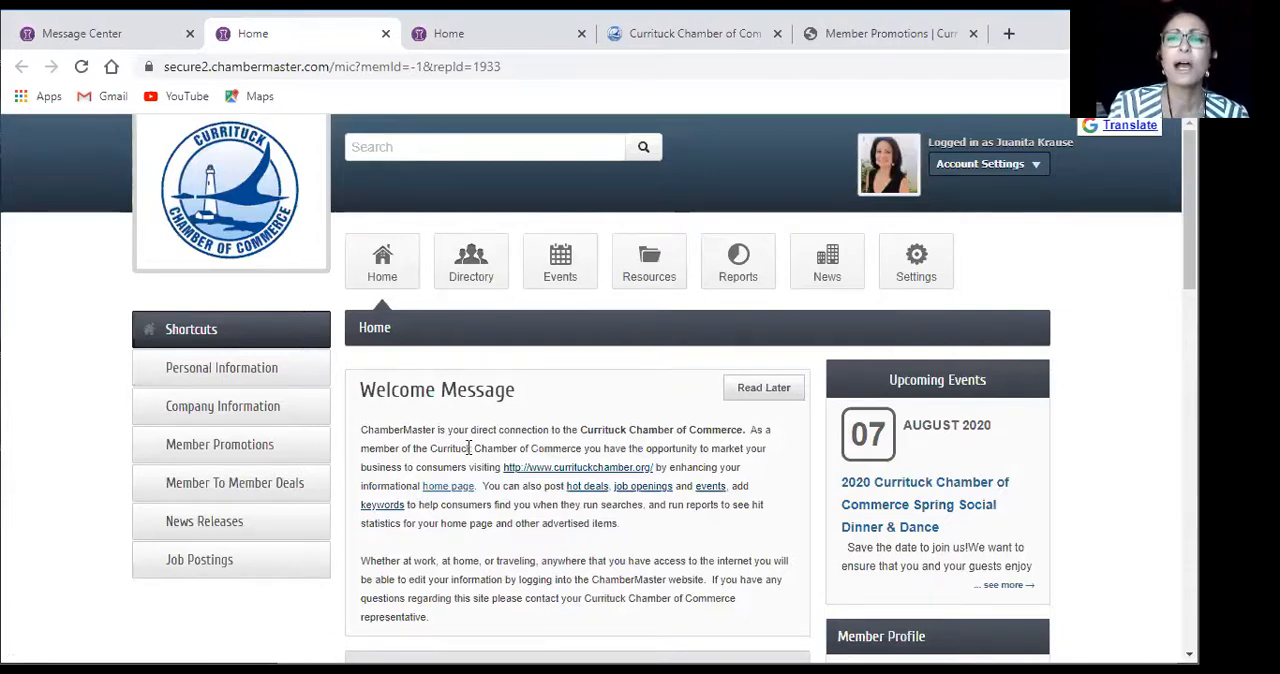
mouse_move(222, 406)
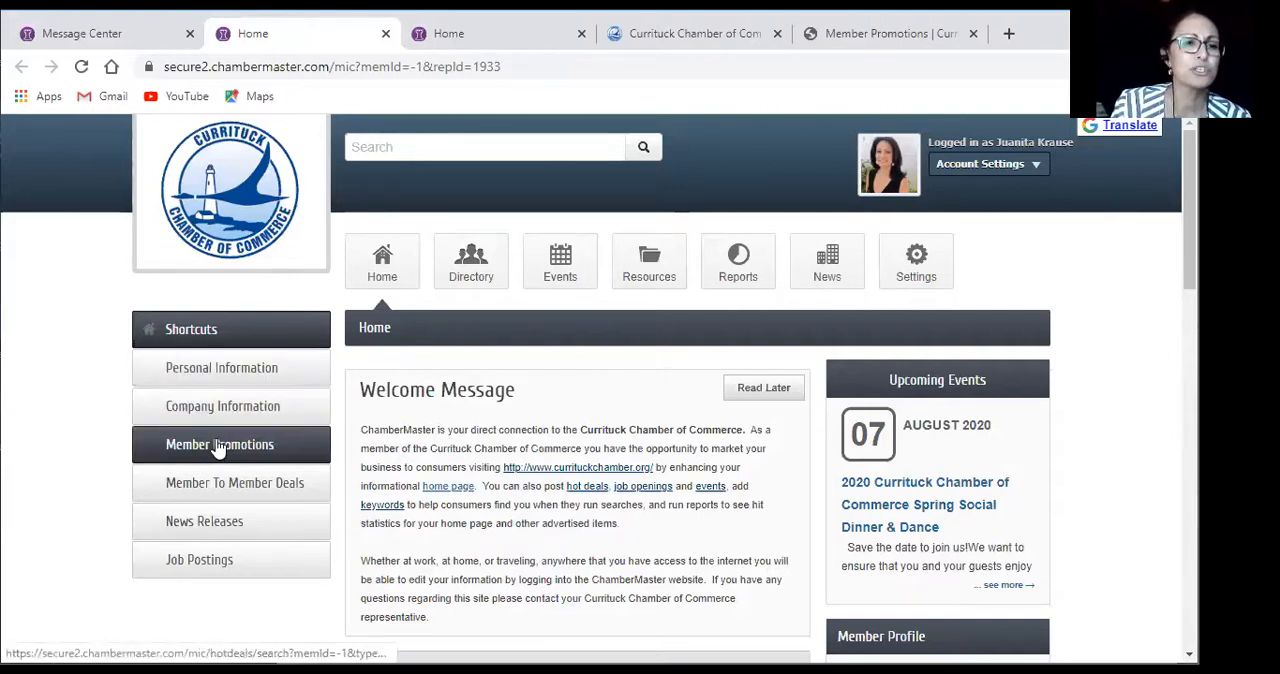
Go to the Member Promotions listing from the home page Shortcuts sidebar
click(220, 444)
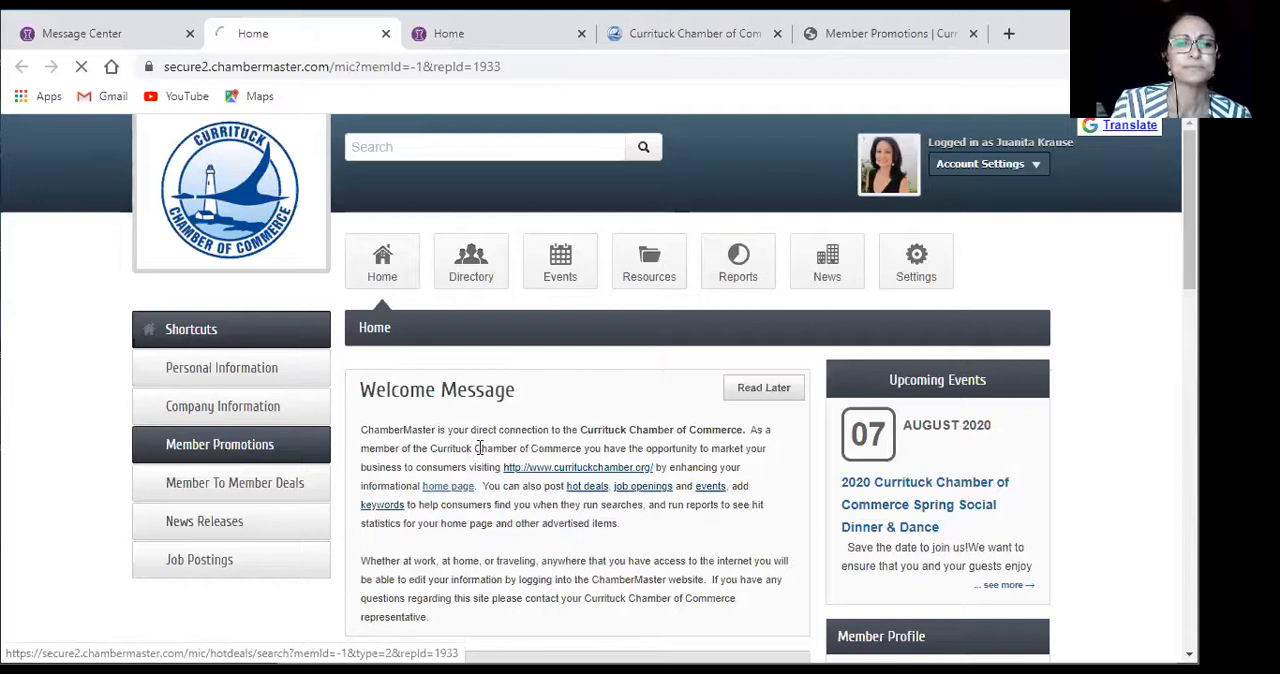
click(220, 444)
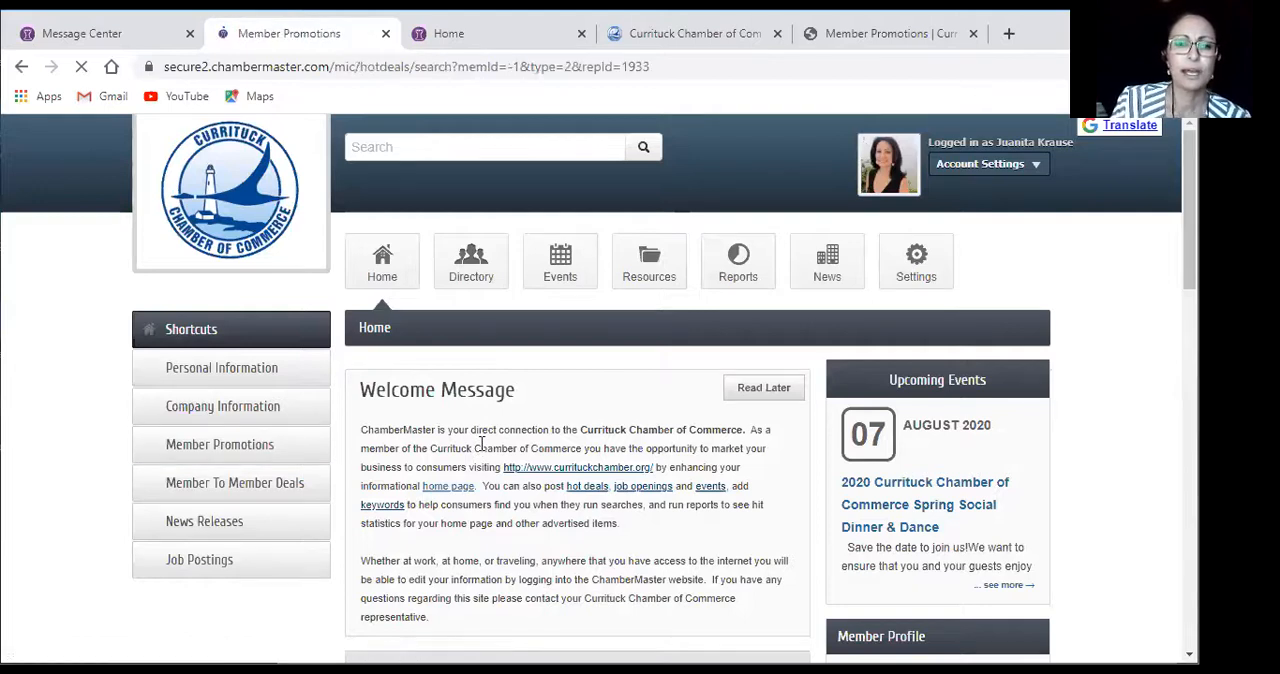
click(220, 444)
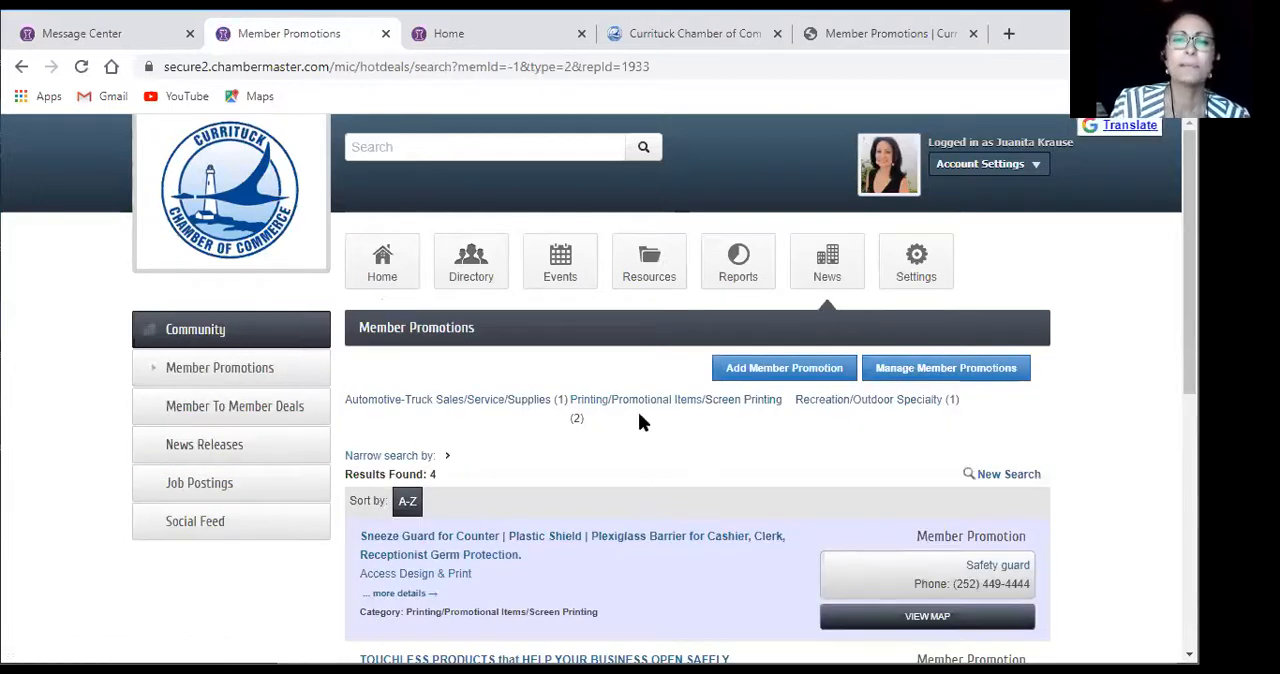
mouse_move(808, 370)
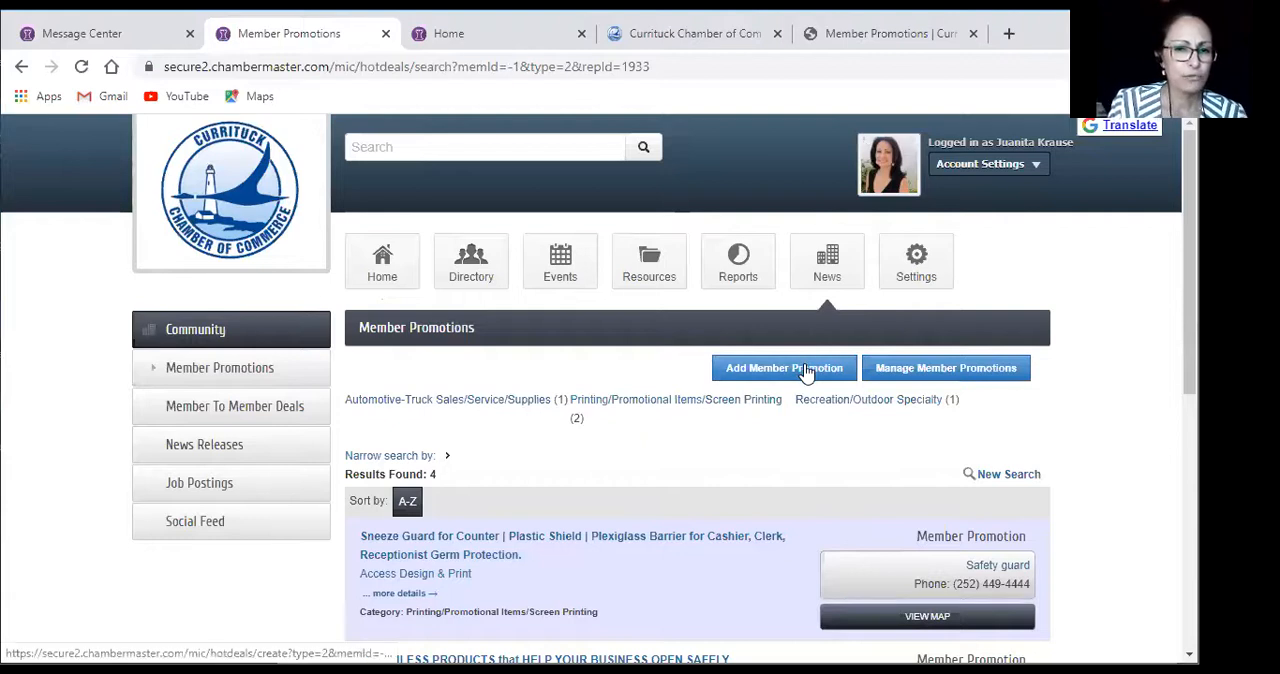
Start a new member promotion so a blank create form appears
click(784, 368)
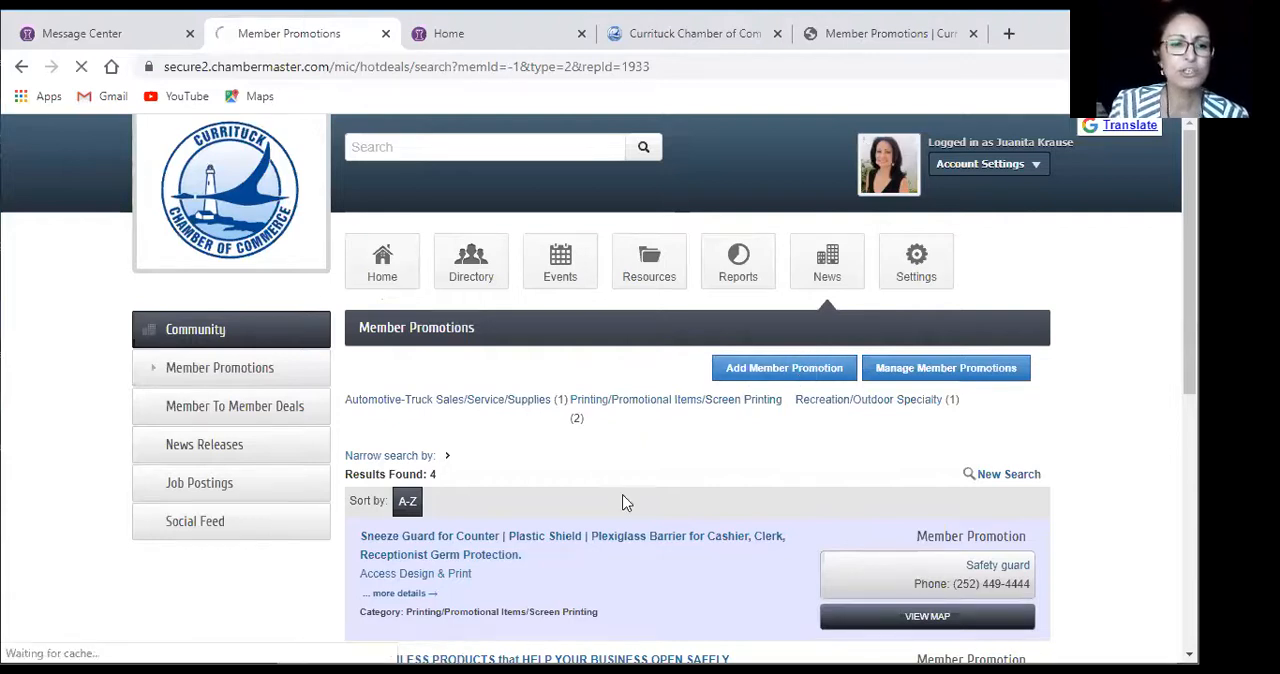
click(784, 368)
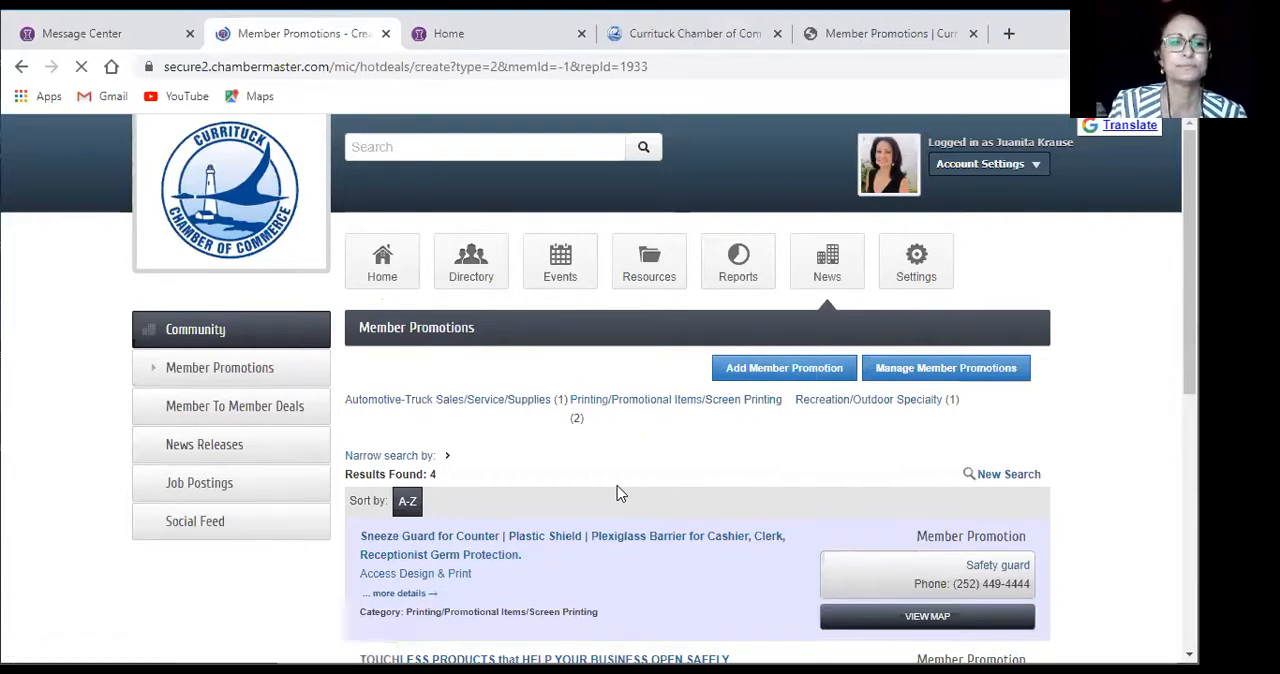
click(784, 368)
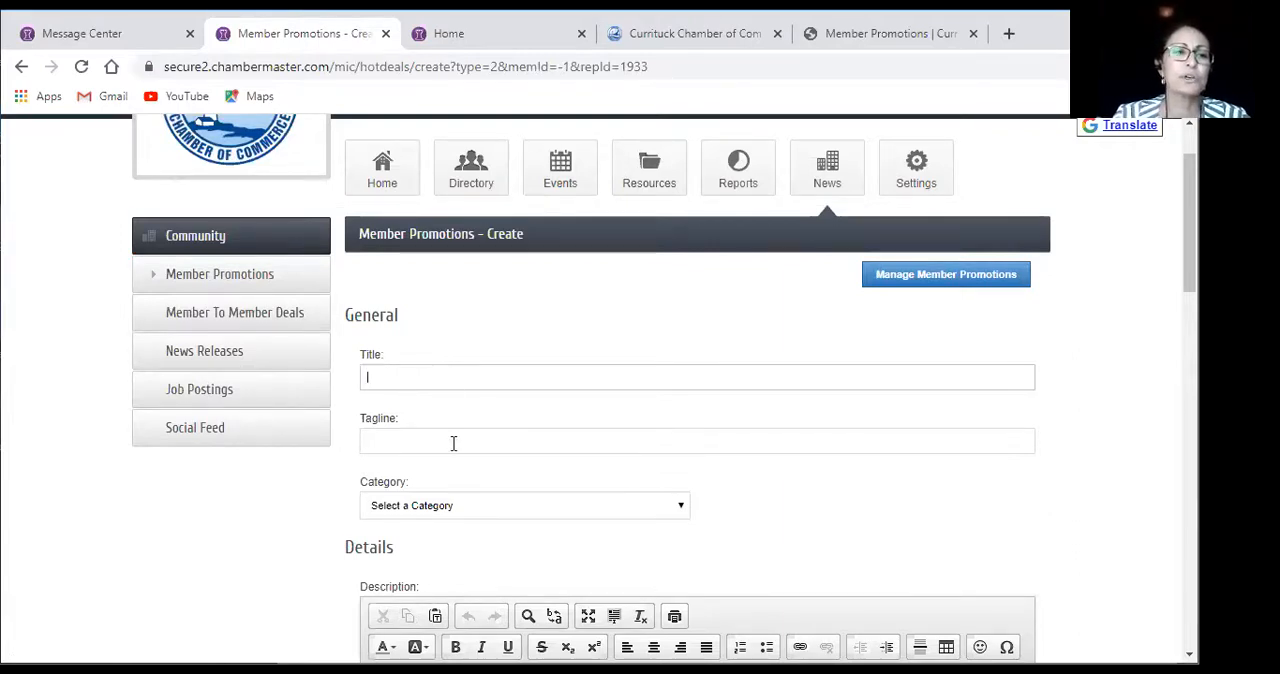
Focus the Tagline field and move down to the Description editor
click(452, 442)
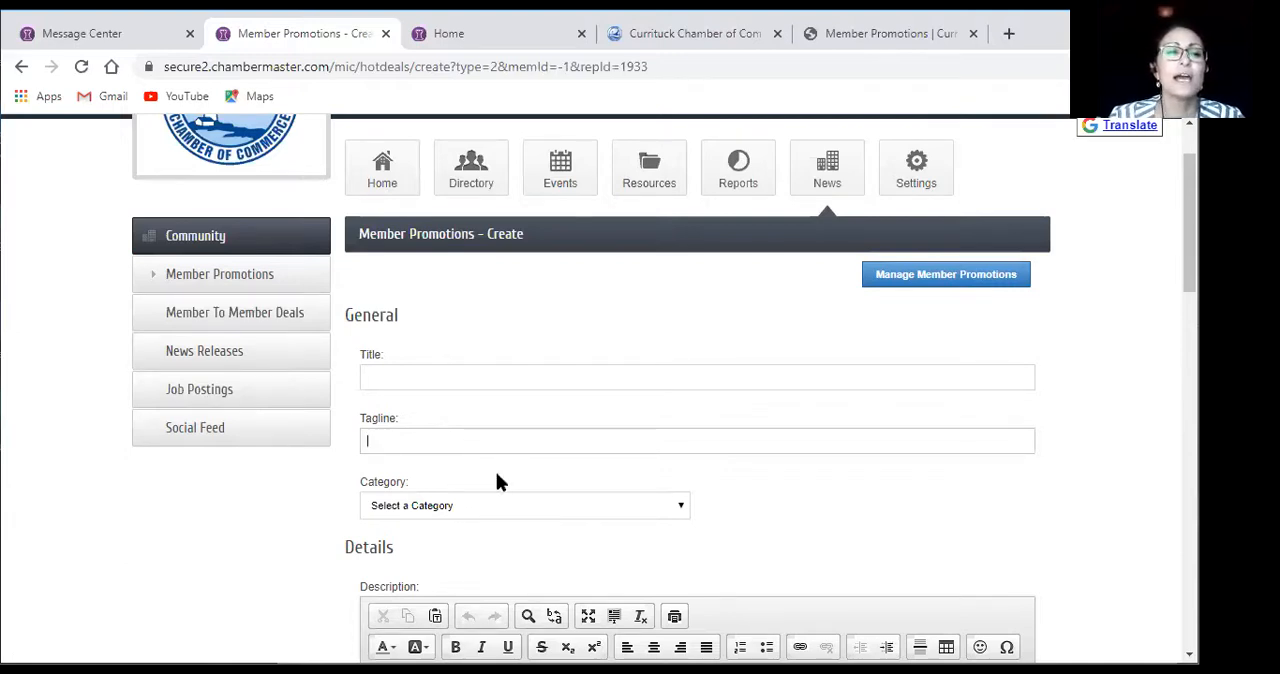
scroll(down, 3)
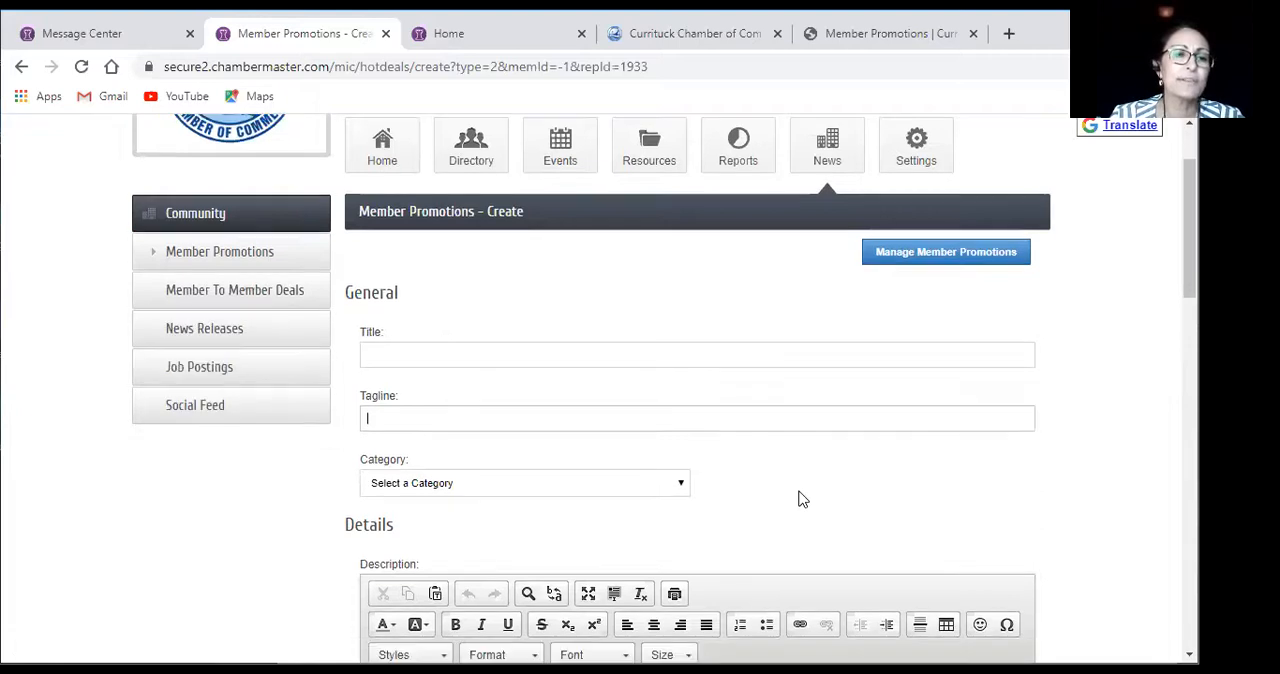
scroll(down, 3)
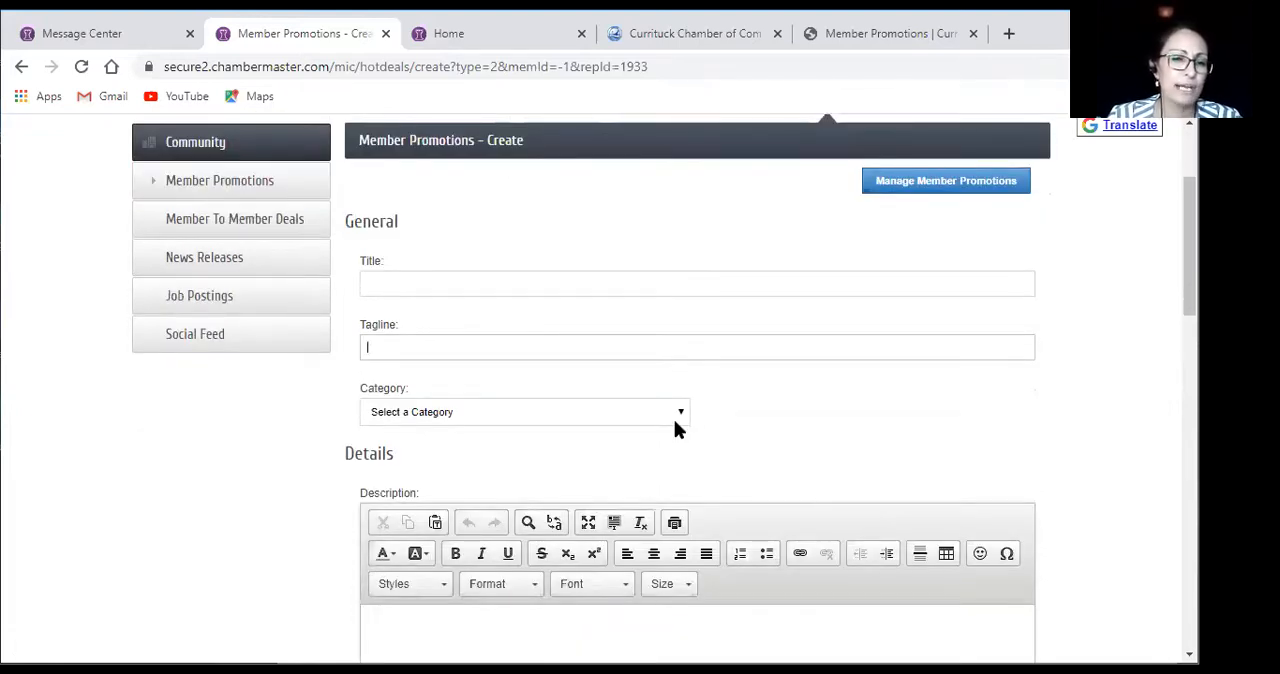
mouse_move(252, 496)
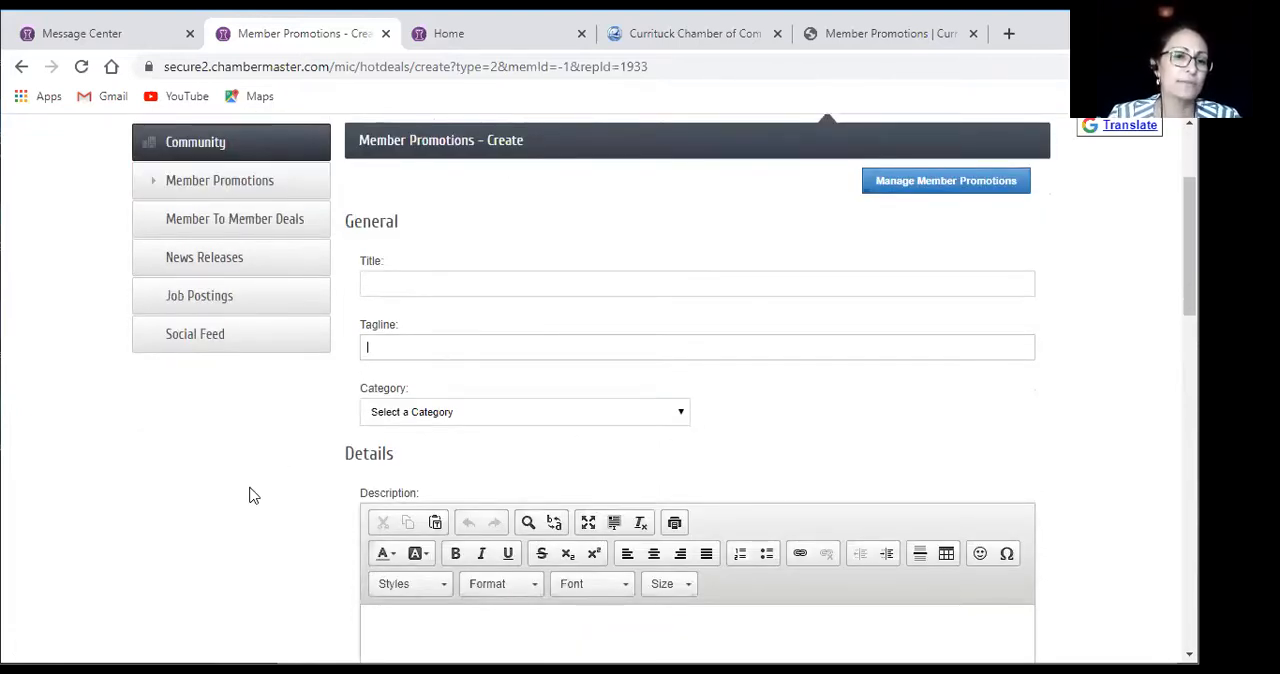
scroll(down, 3)
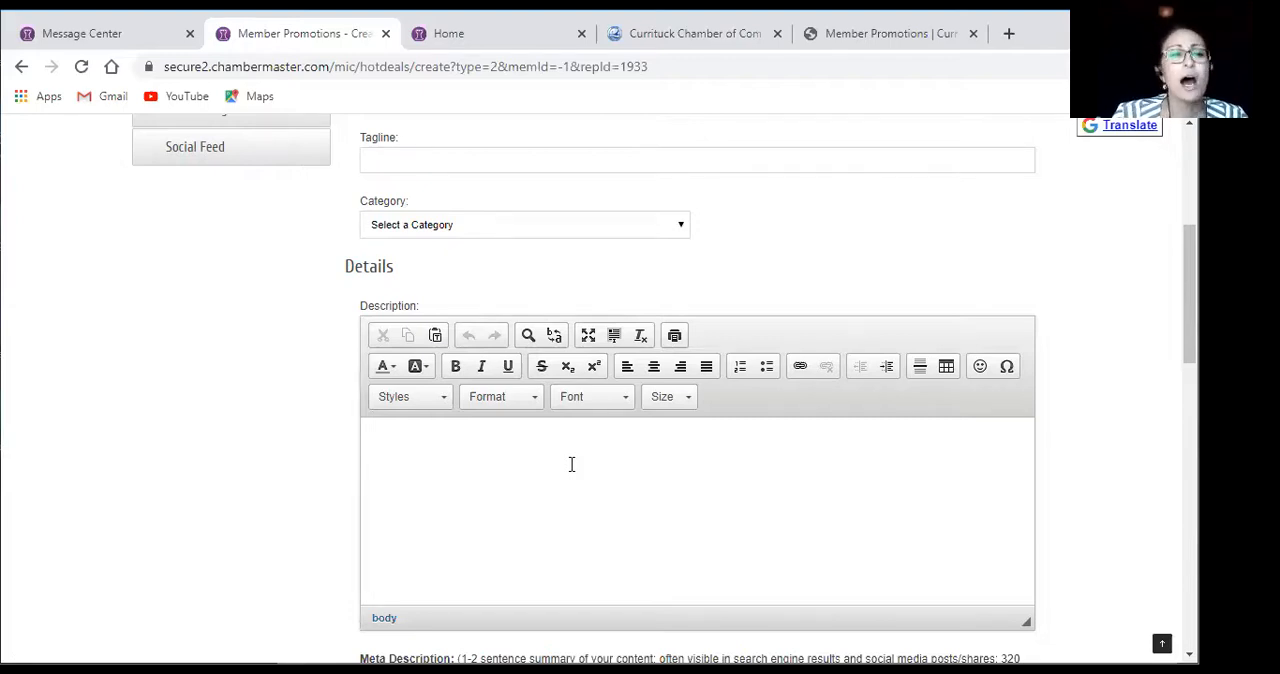
mouse_move(286, 426)
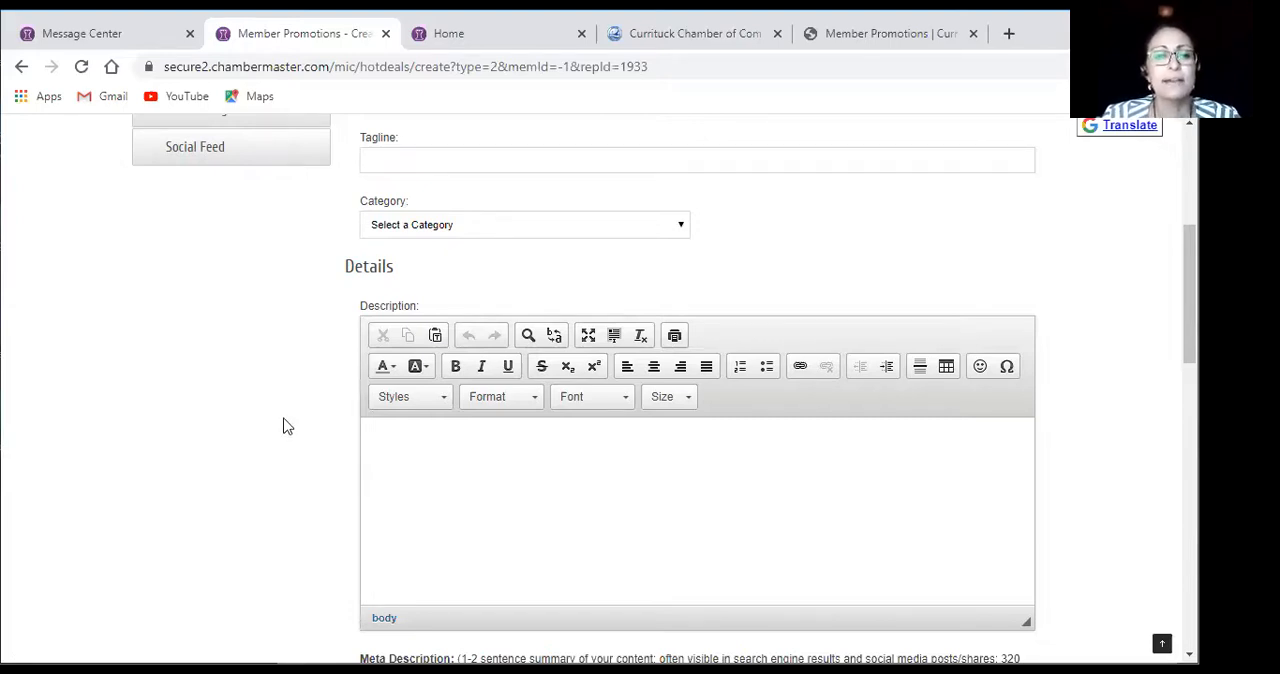
Reach the Meta Description and offer date fields, showing the May 2020 date calendar
scroll(down, 3)
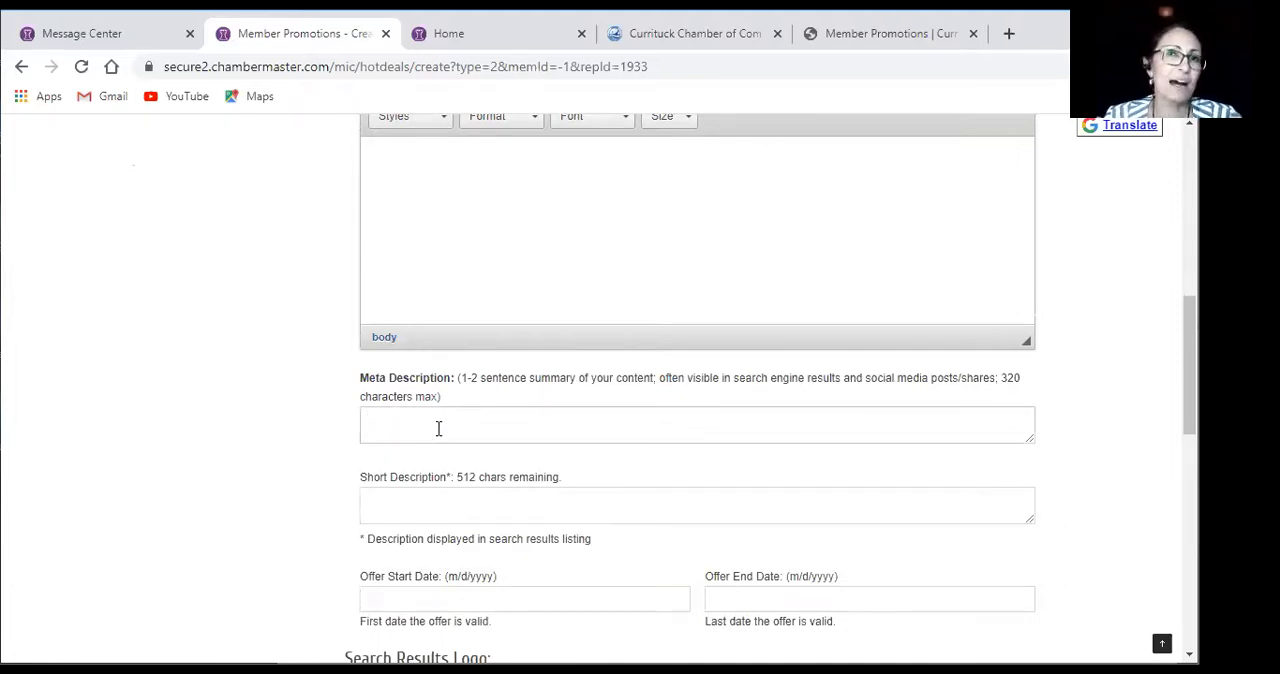
click(438, 426)
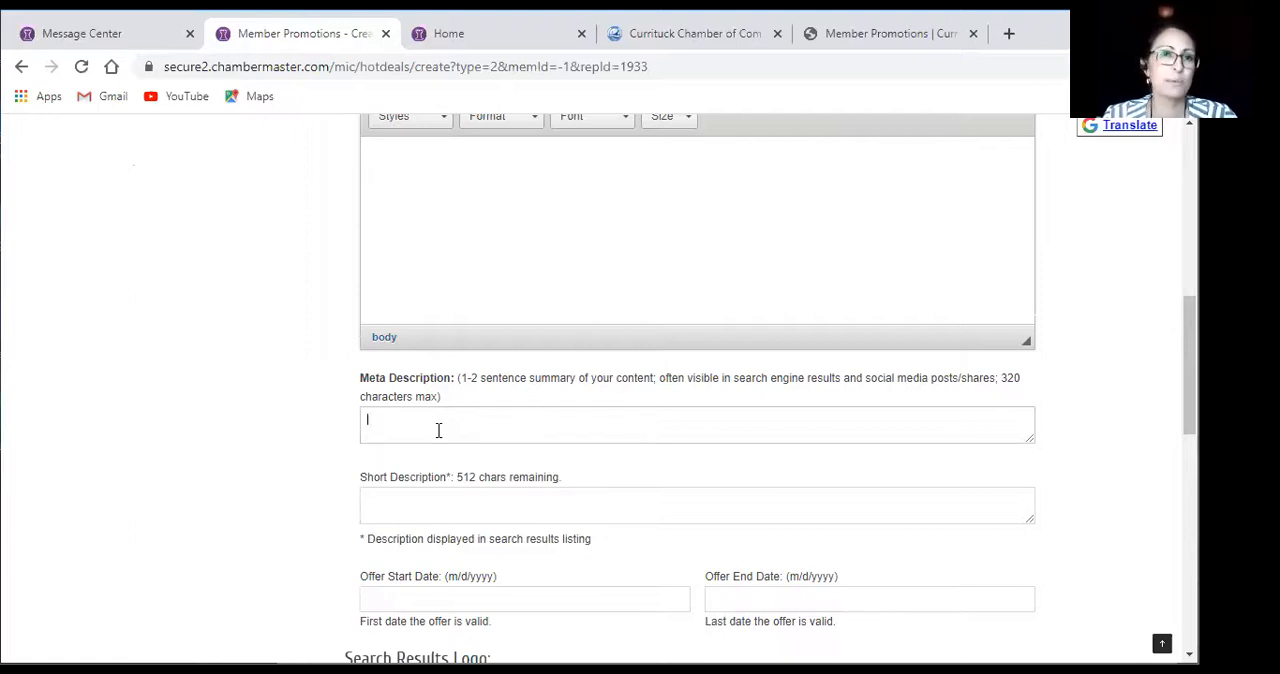
mouse_move(232, 462)
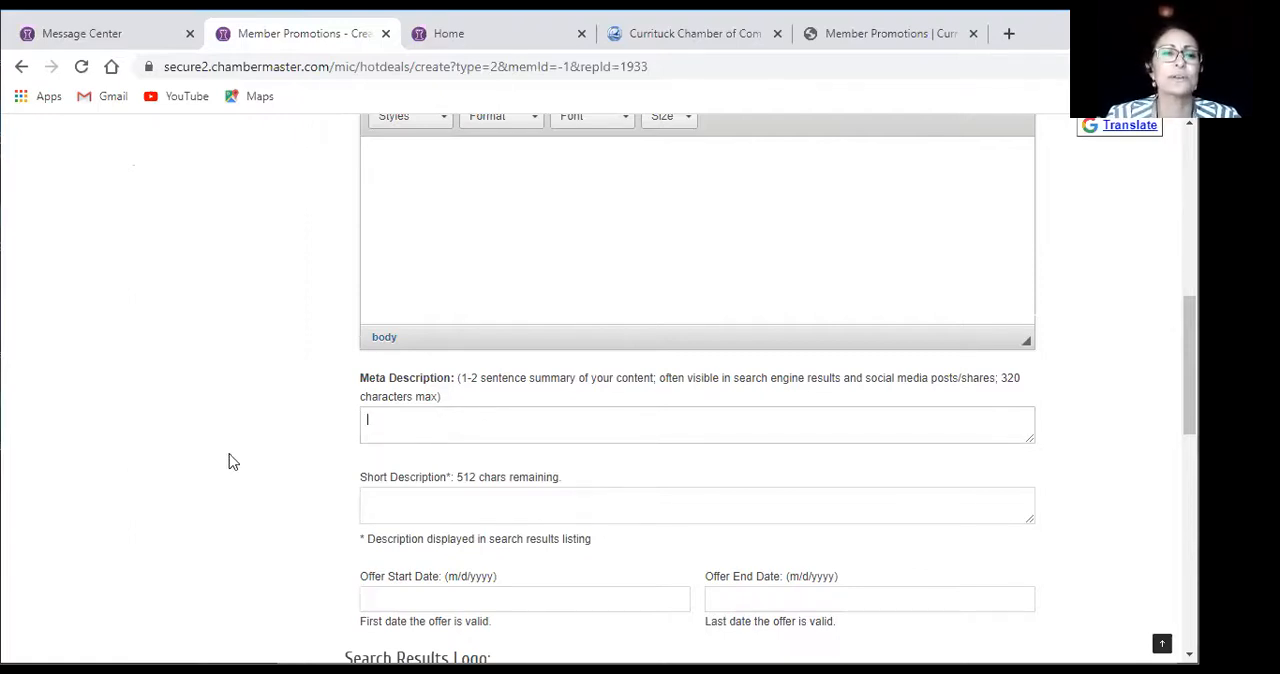
scroll(down, 3)
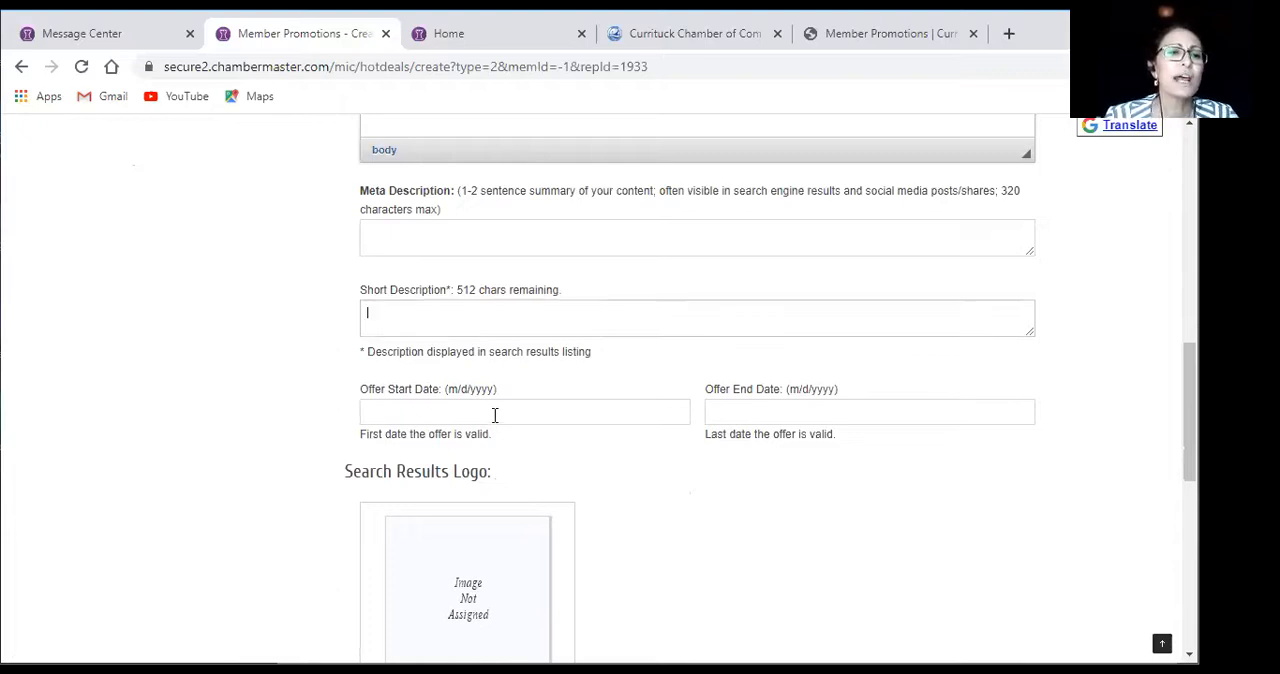
click(494, 412)
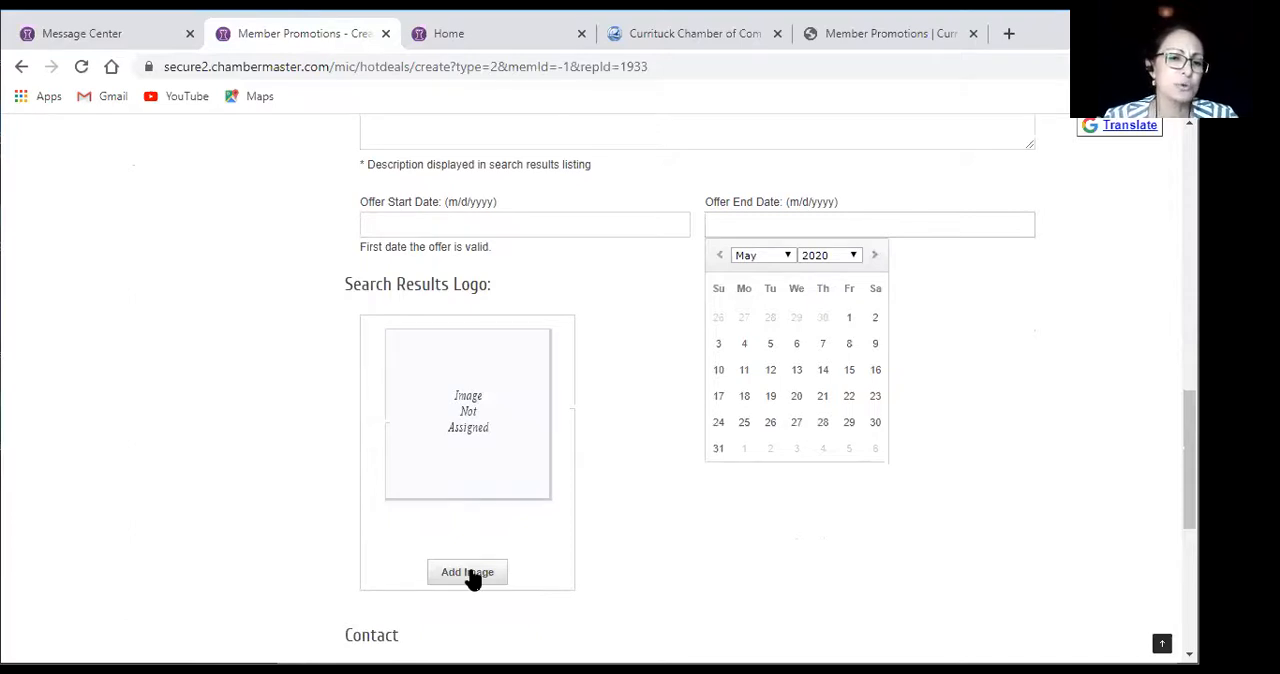
click(466, 572)
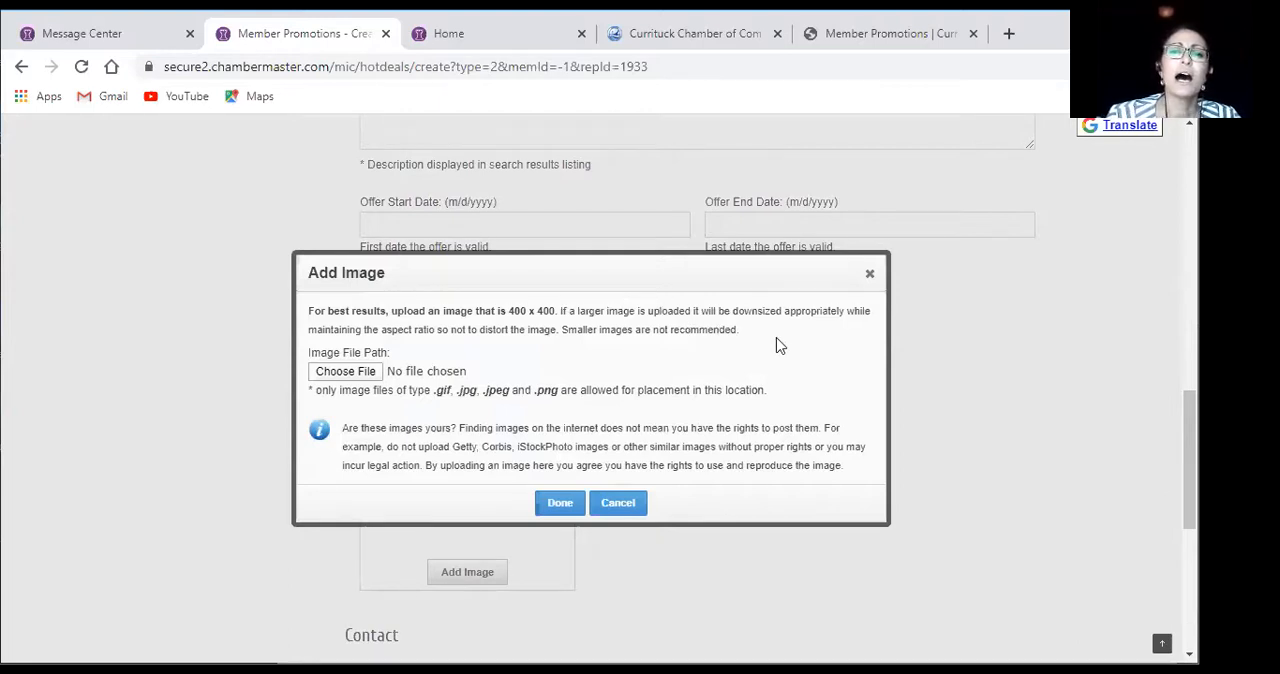
mouse_move(504, 330)
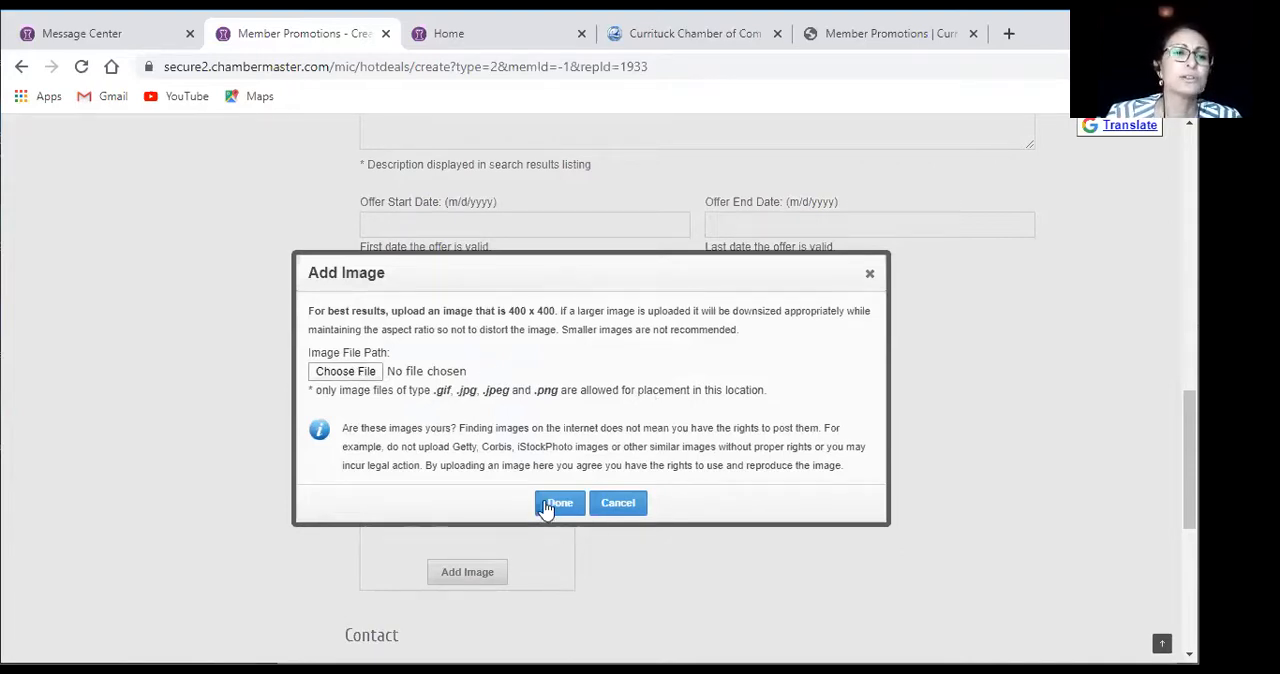
mouse_move(508, 410)
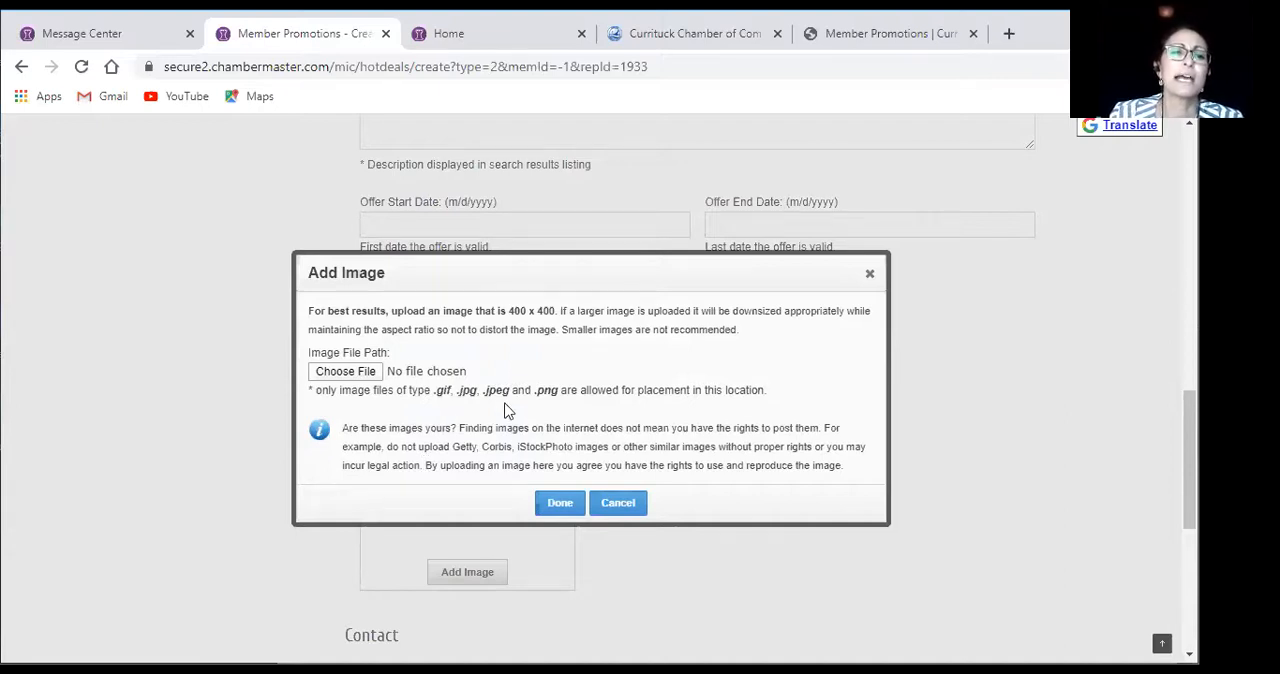
mouse_move(468, 410)
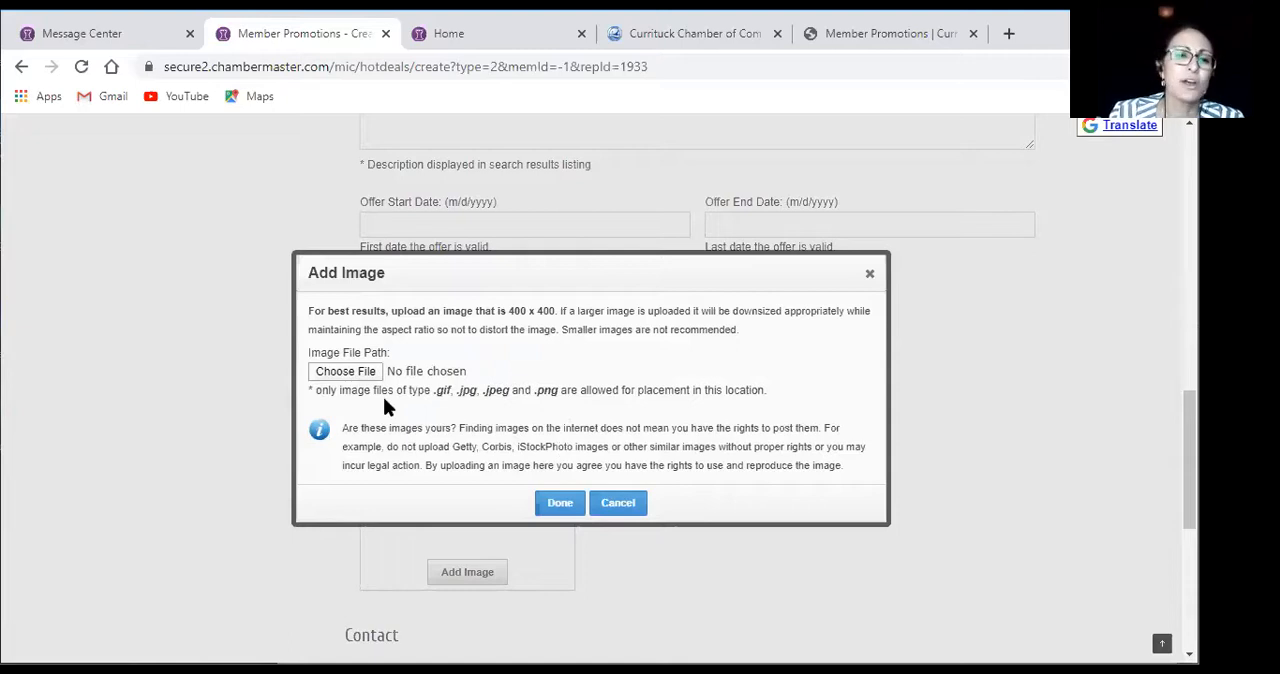
mouse_move(816, 354)
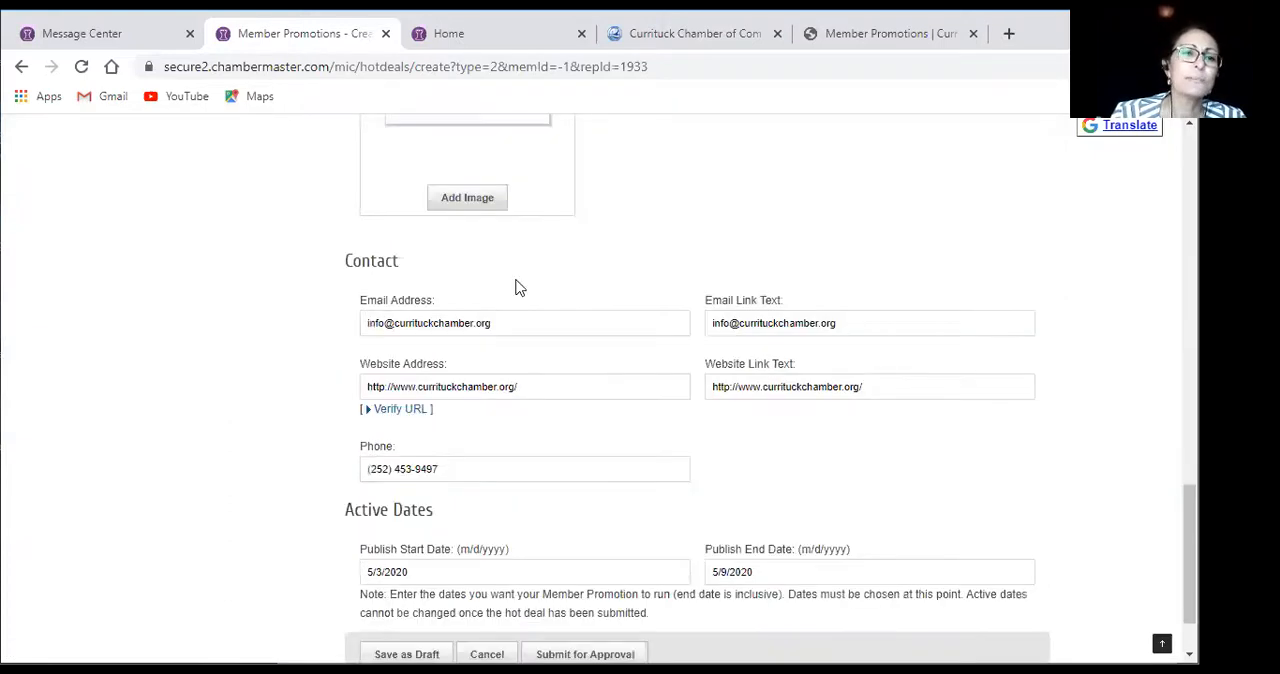
mouse_move(812, 440)
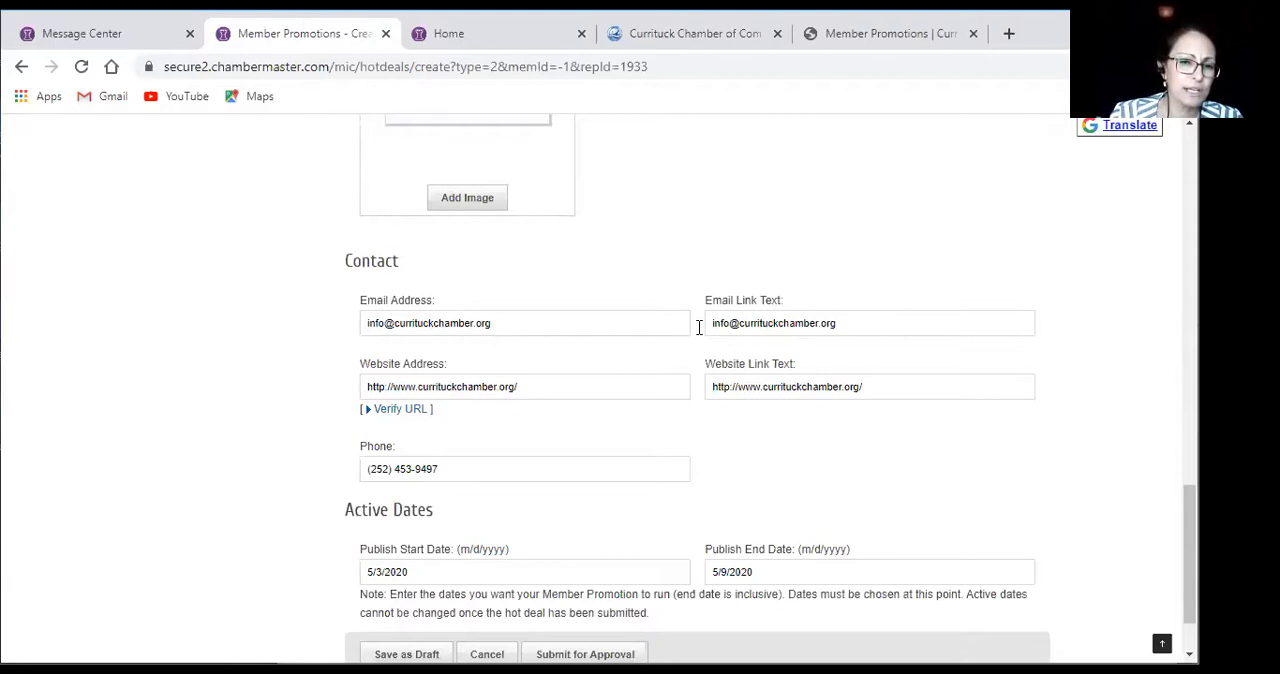
scroll(down, 3)
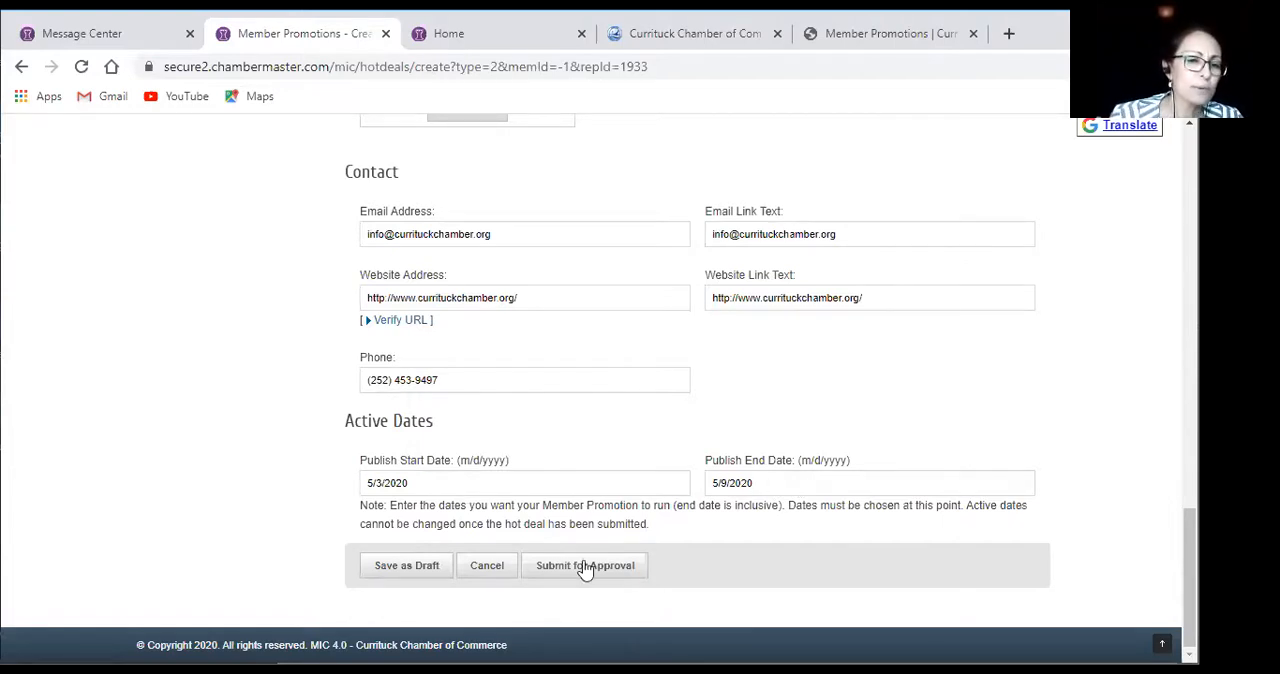
mouse_move(418, 570)
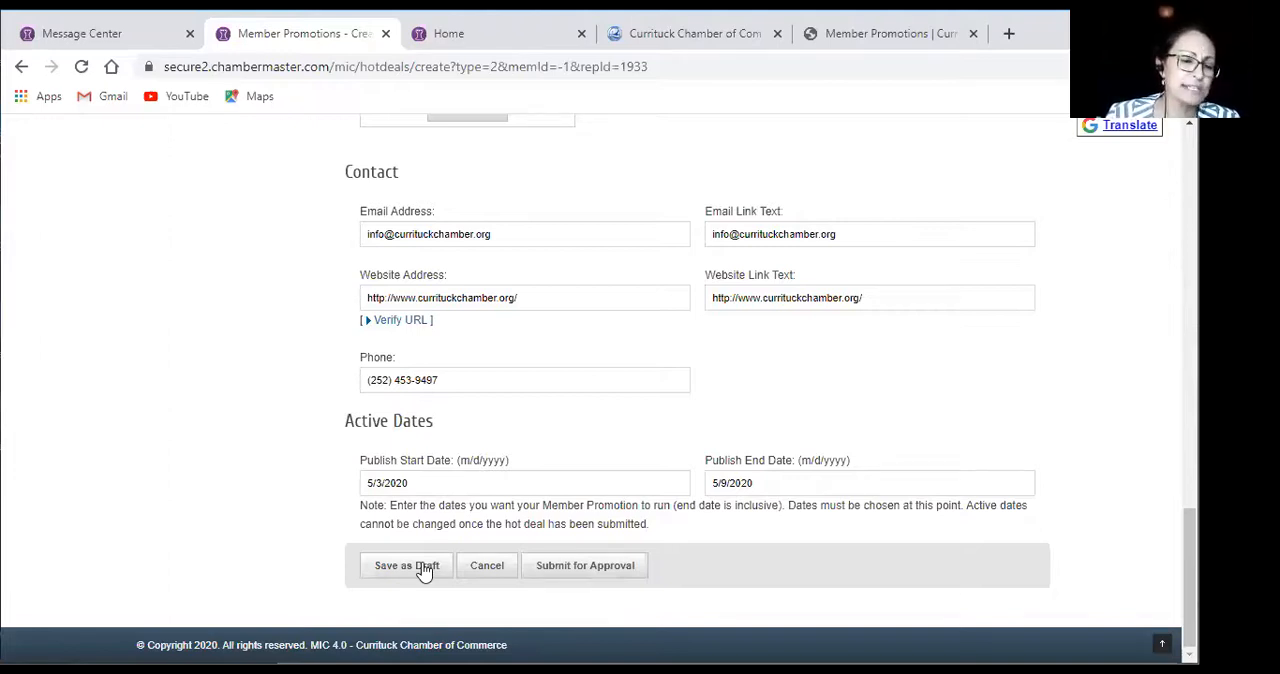
mouse_move(612, 578)
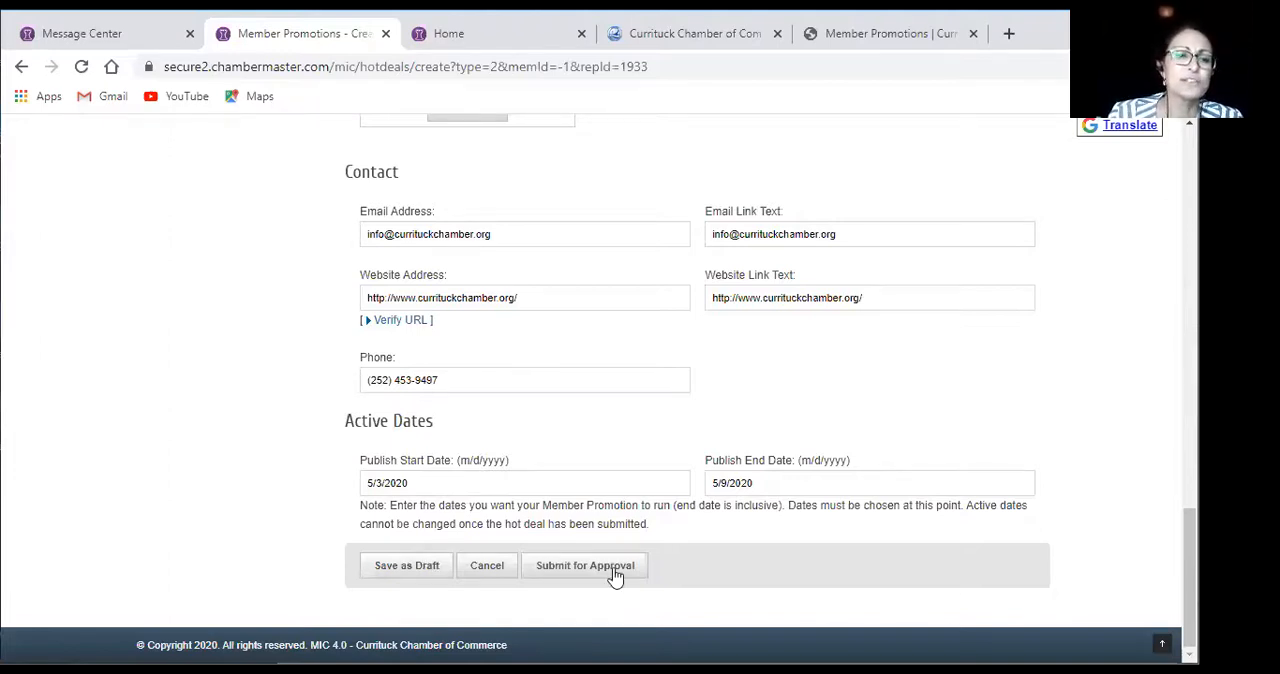
mouse_move(604, 572)
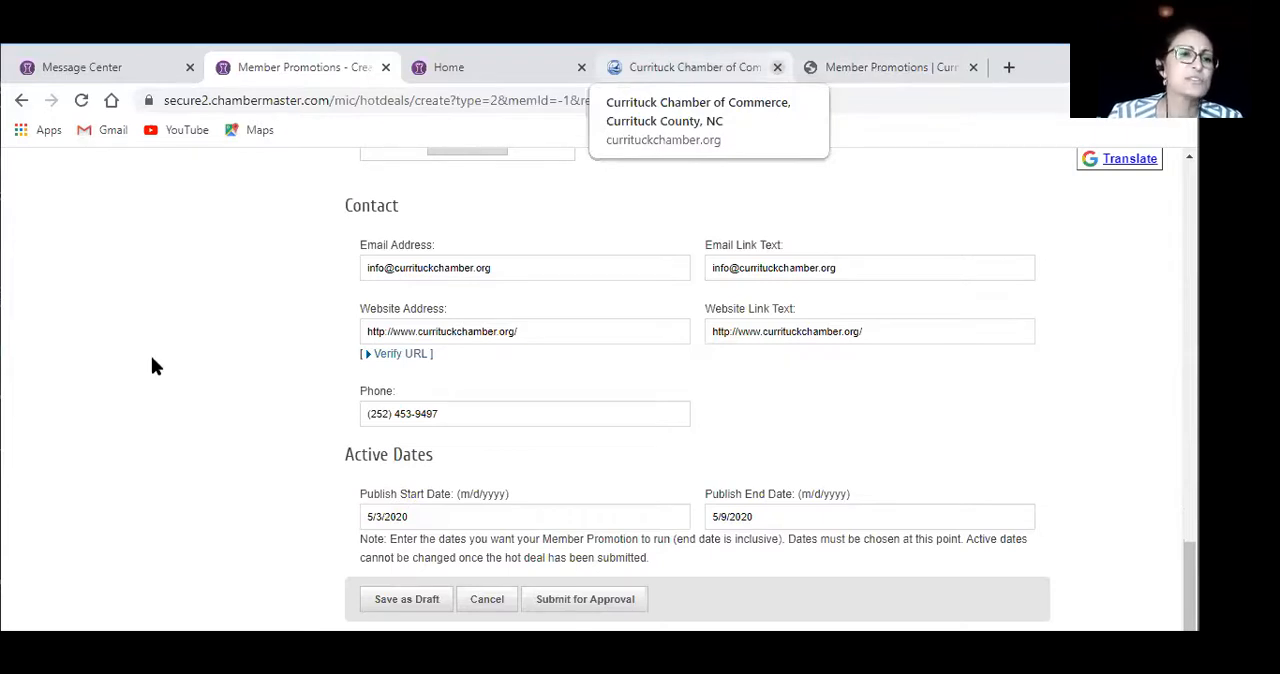
View the Access Design & Print Touchless Products promotion on the public chamber site
click(888, 68)
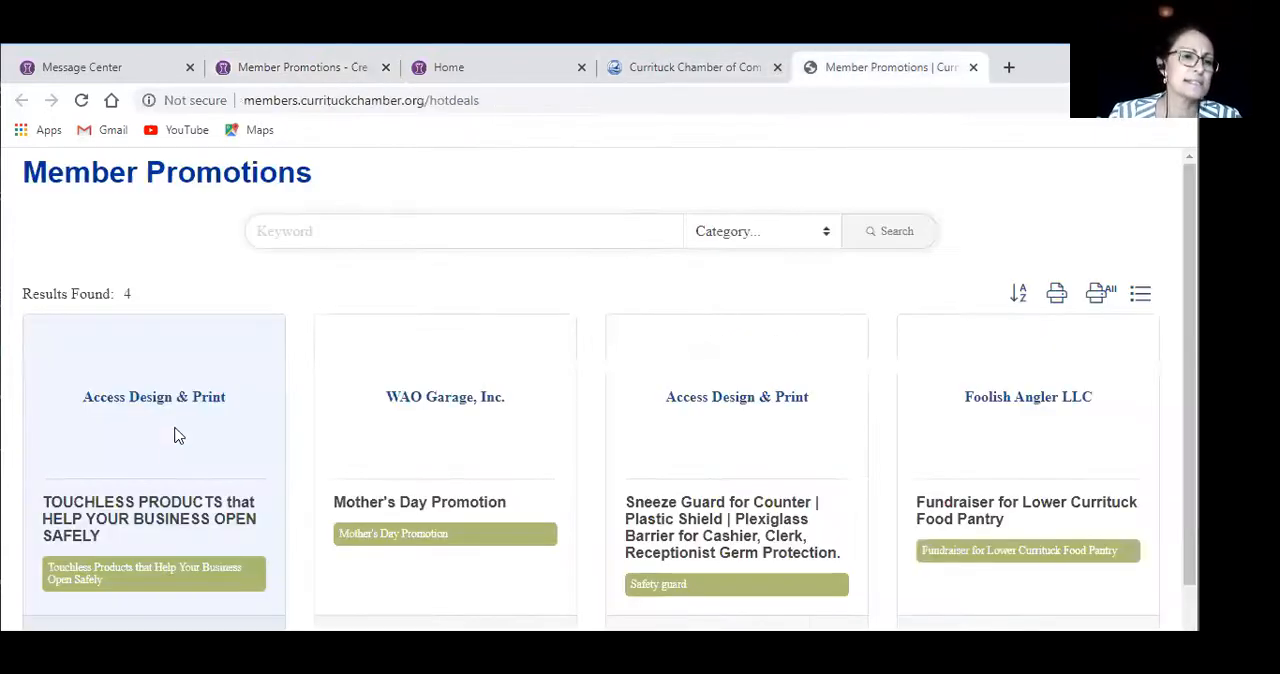
mouse_move(156, 384)
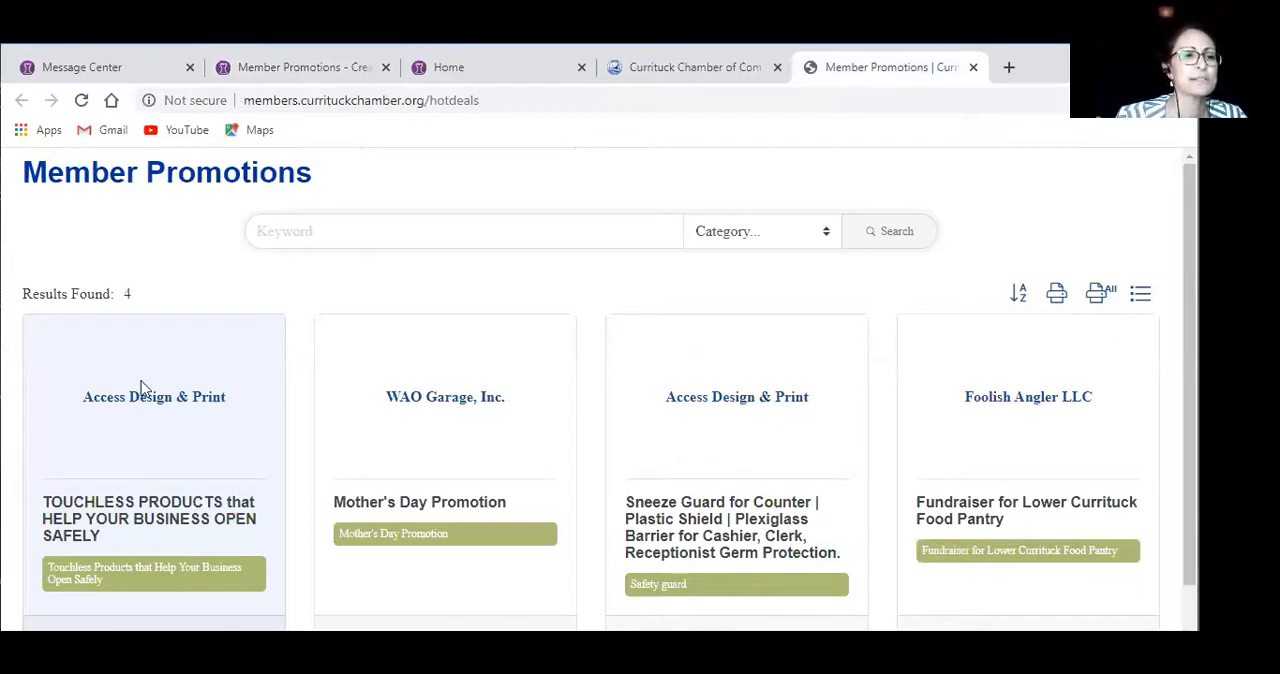
double_click(154, 396)
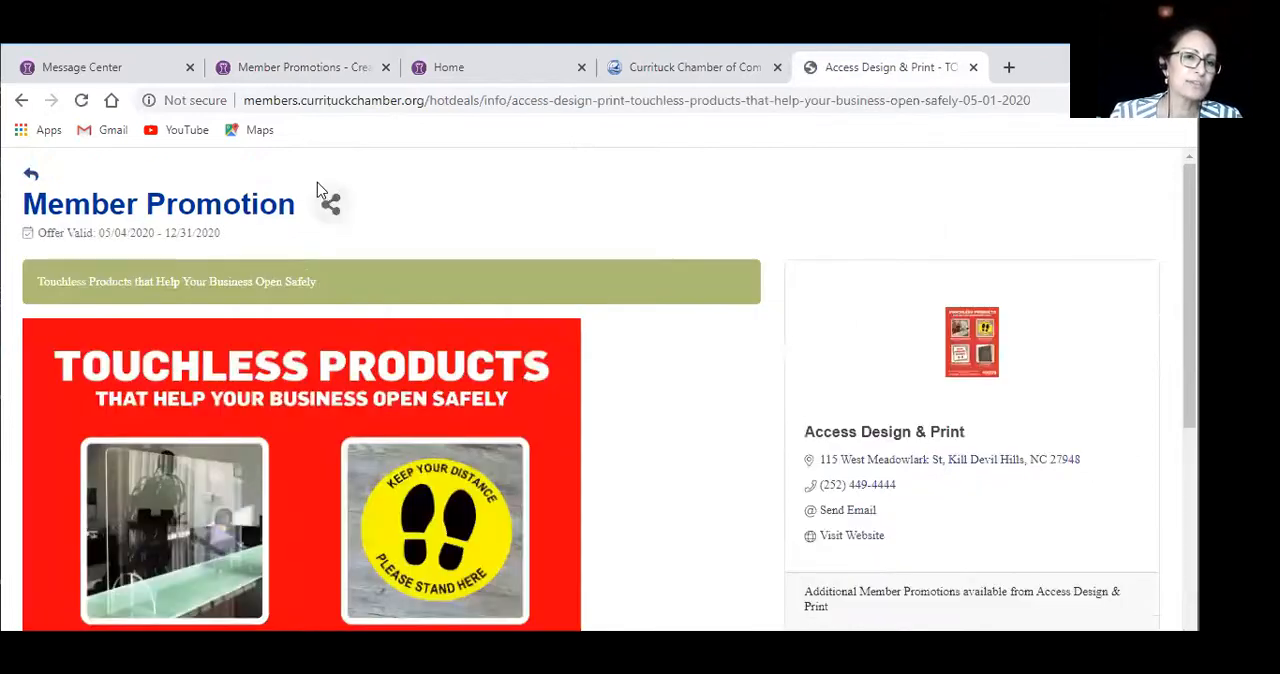
Show the promotion's share choices: Print, Email, Facebook, Twitter, LinkedIn, Pinterest
click(330, 204)
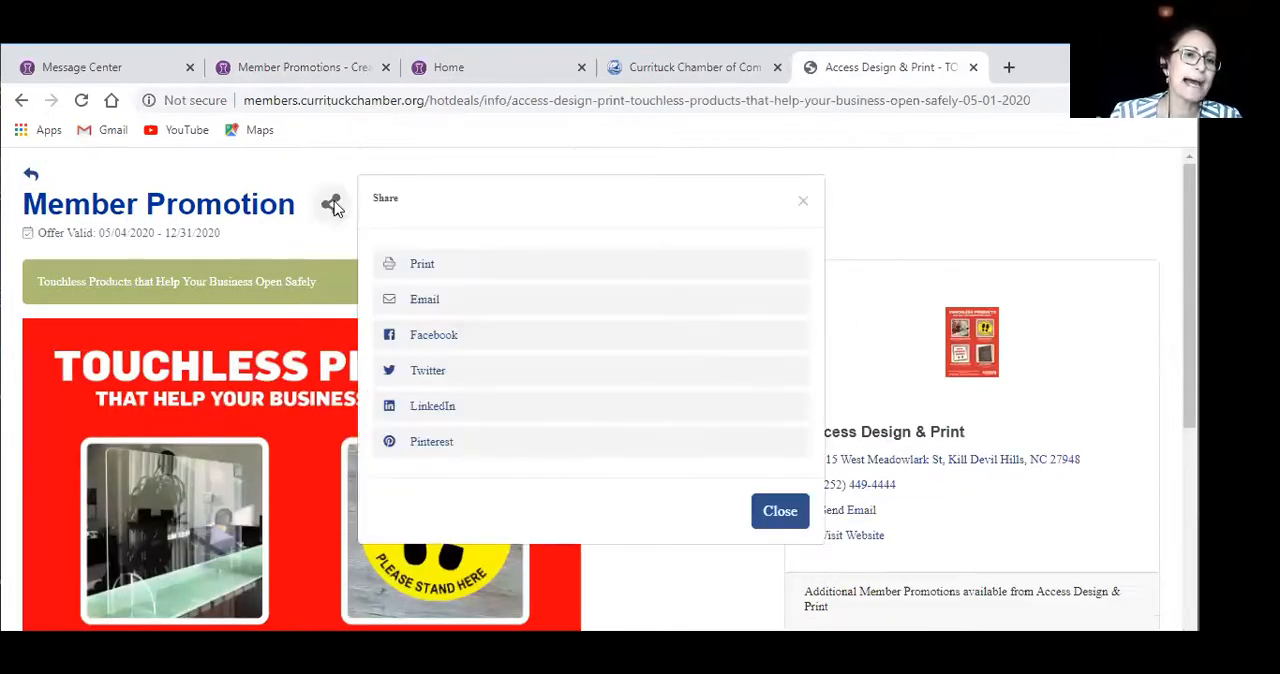
mouse_move(380, 264)
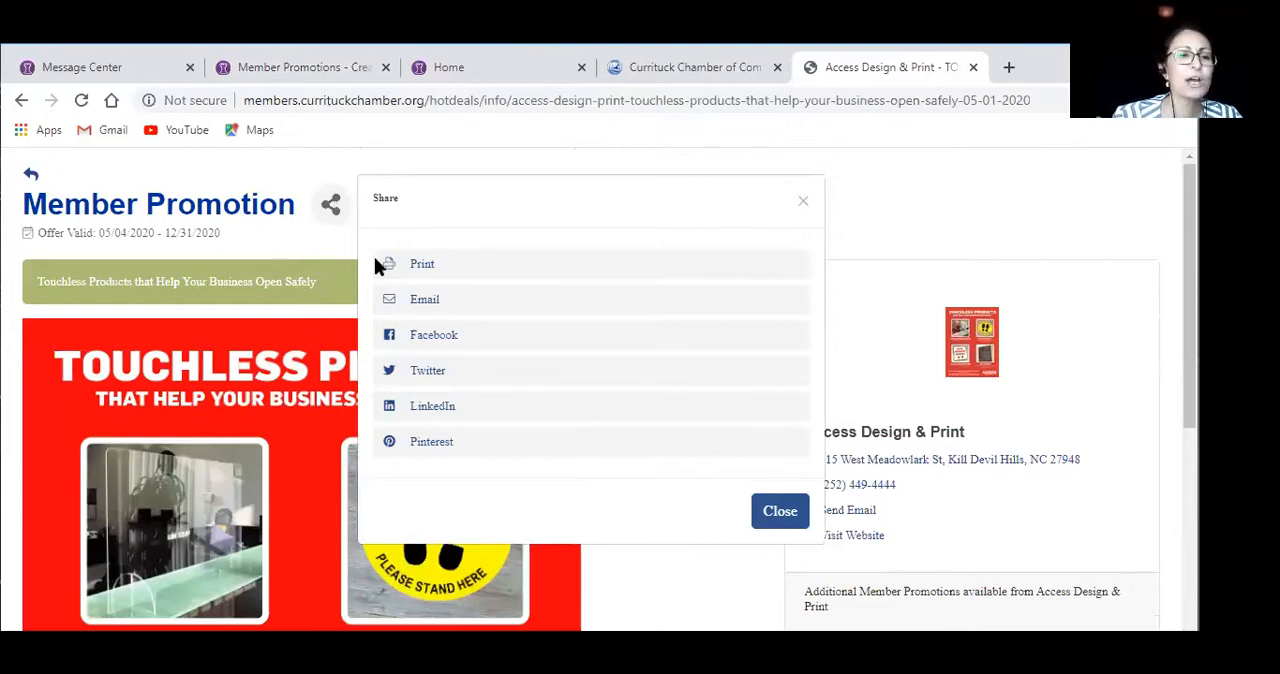
mouse_move(500, 488)
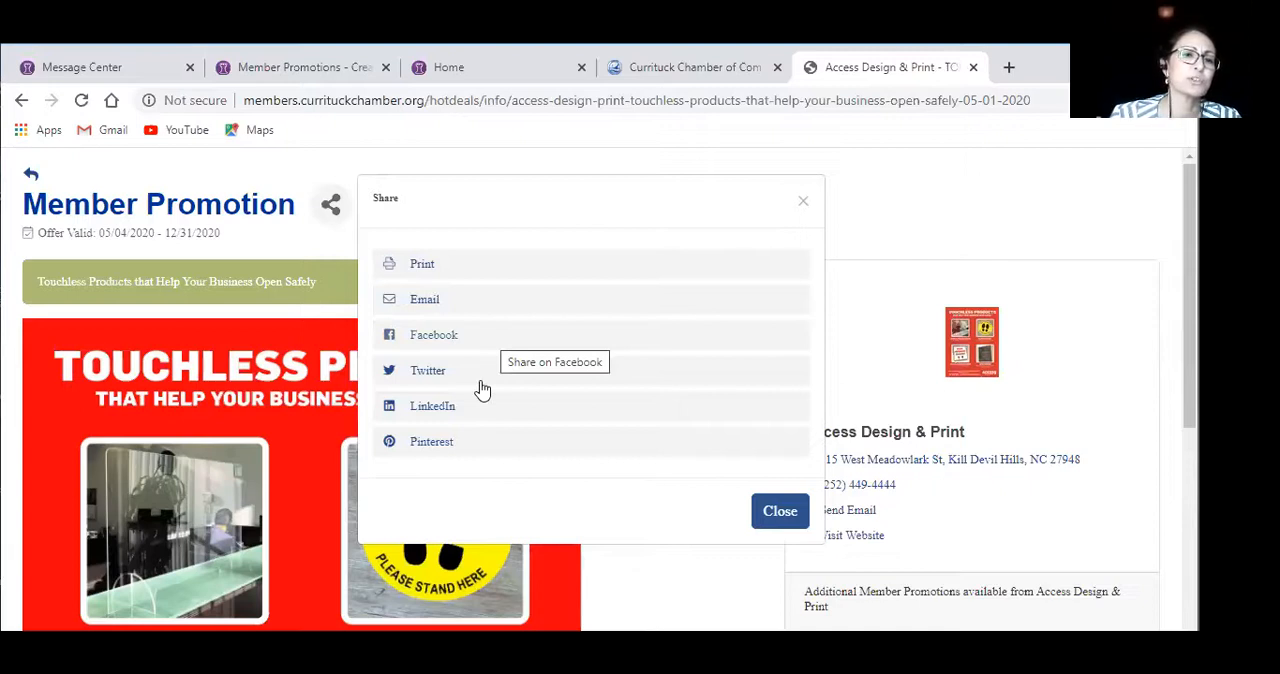
mouse_move(488, 454)
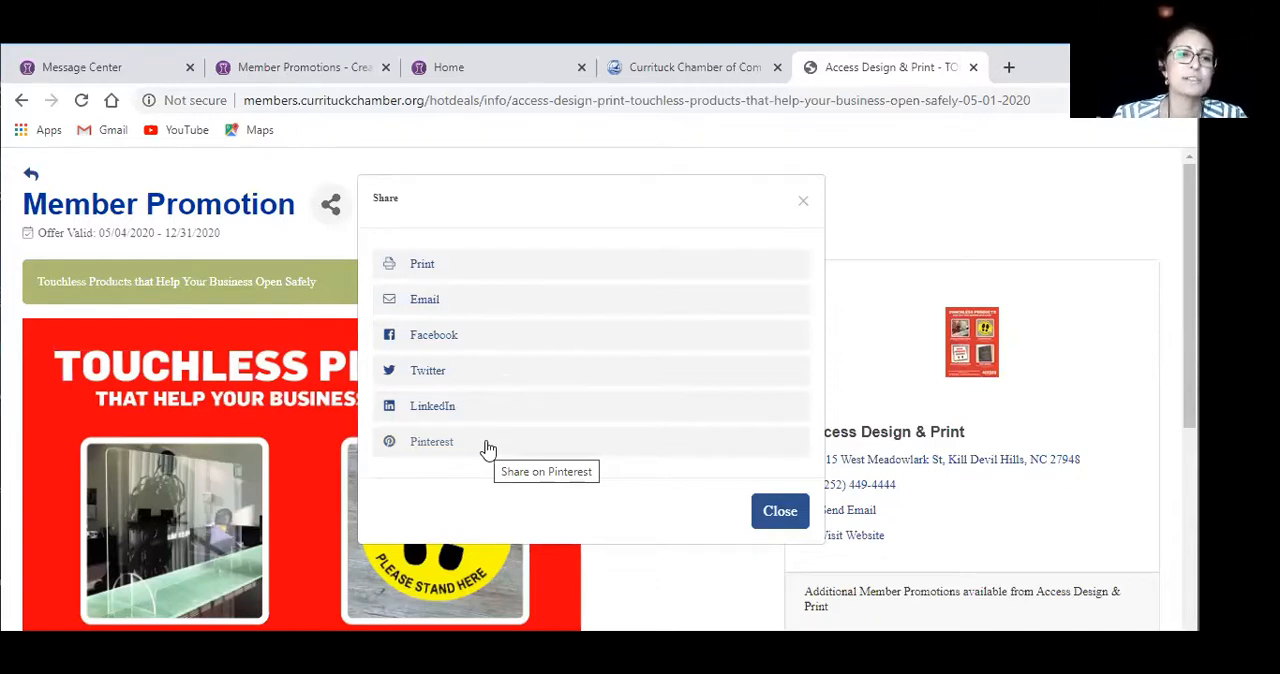
mouse_move(692, 564)
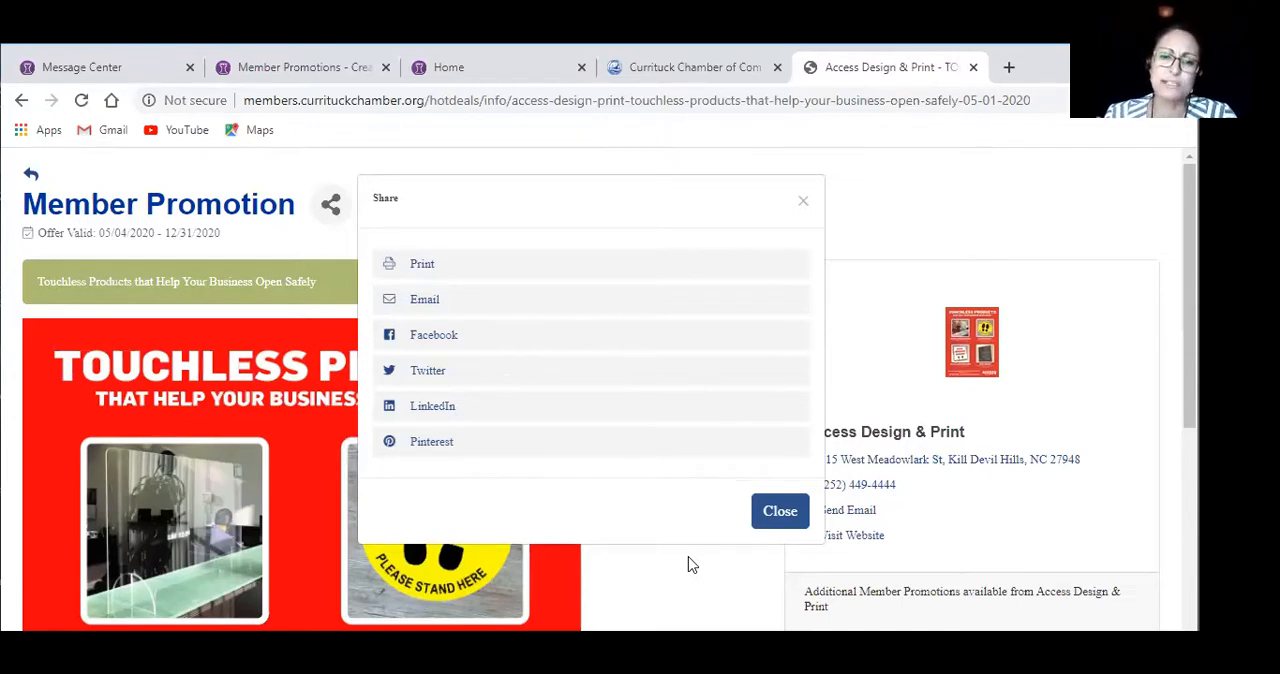
mouse_move(952, 260)
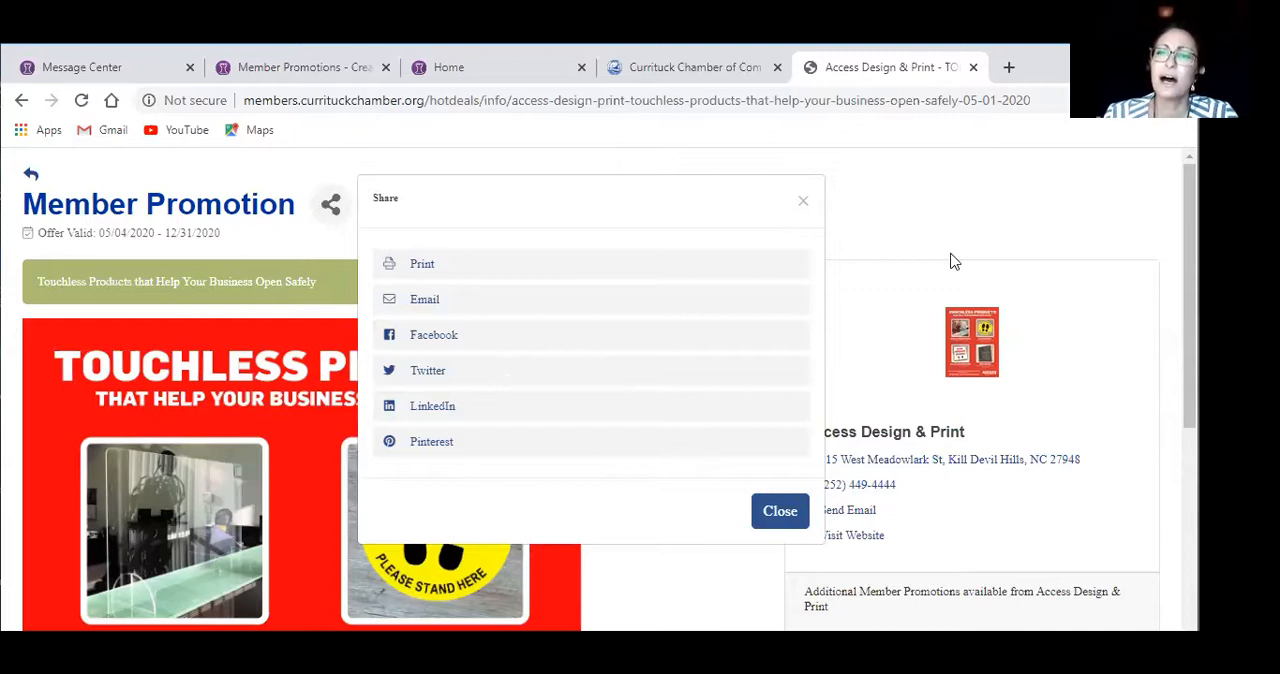